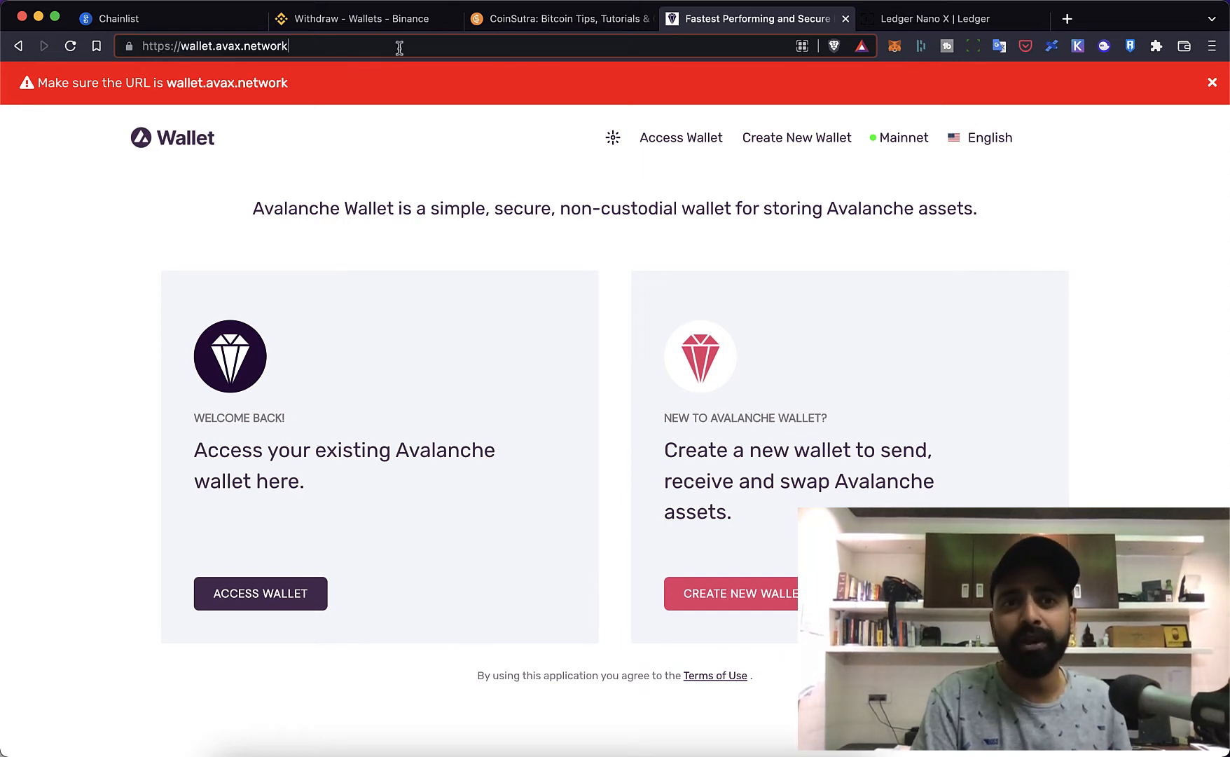
mouse_move(261, 593)
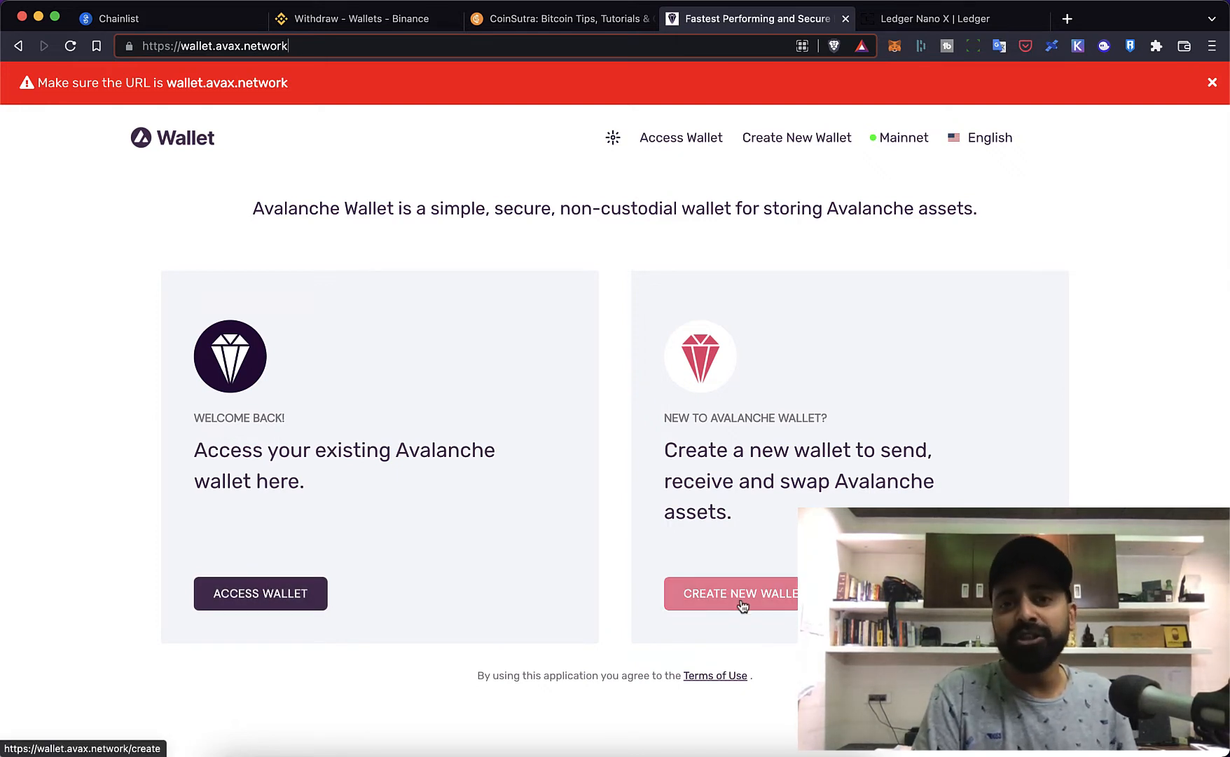
Start creating a new Avalanche wallet to reach the Generate Key Phrase page.
left_click(731, 593)
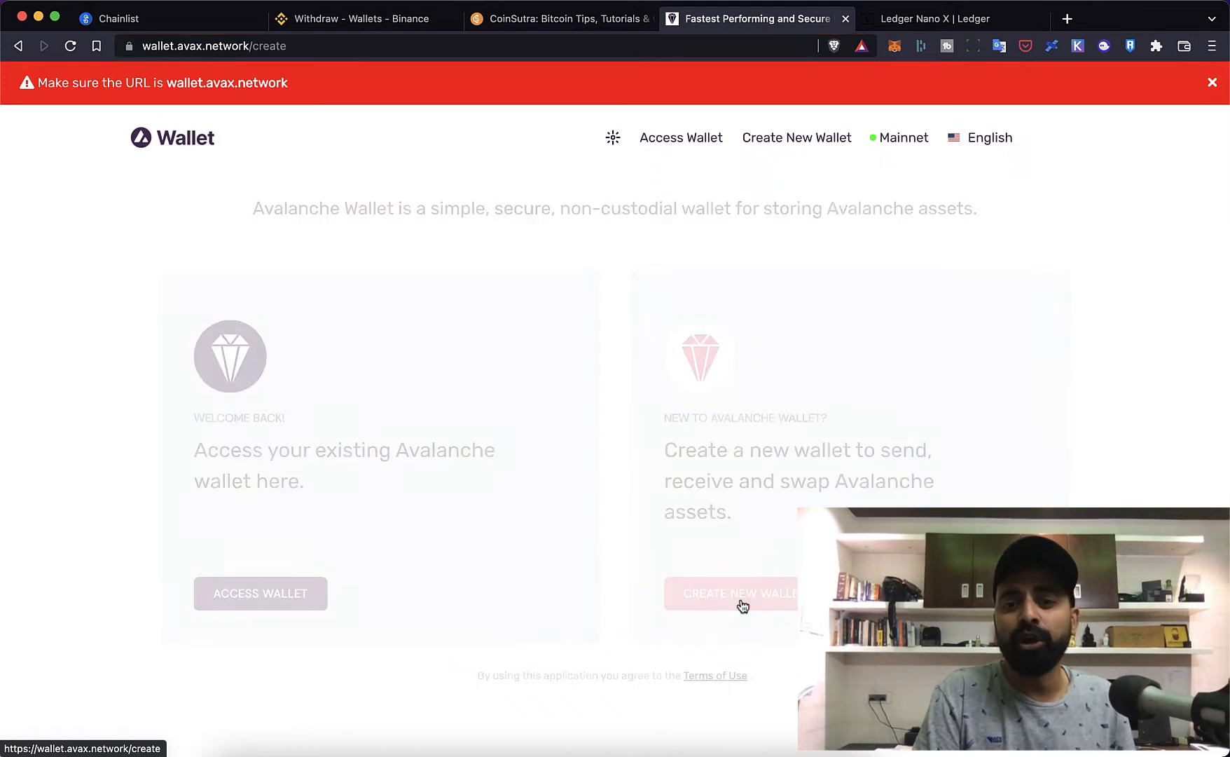
left_click(730, 592)
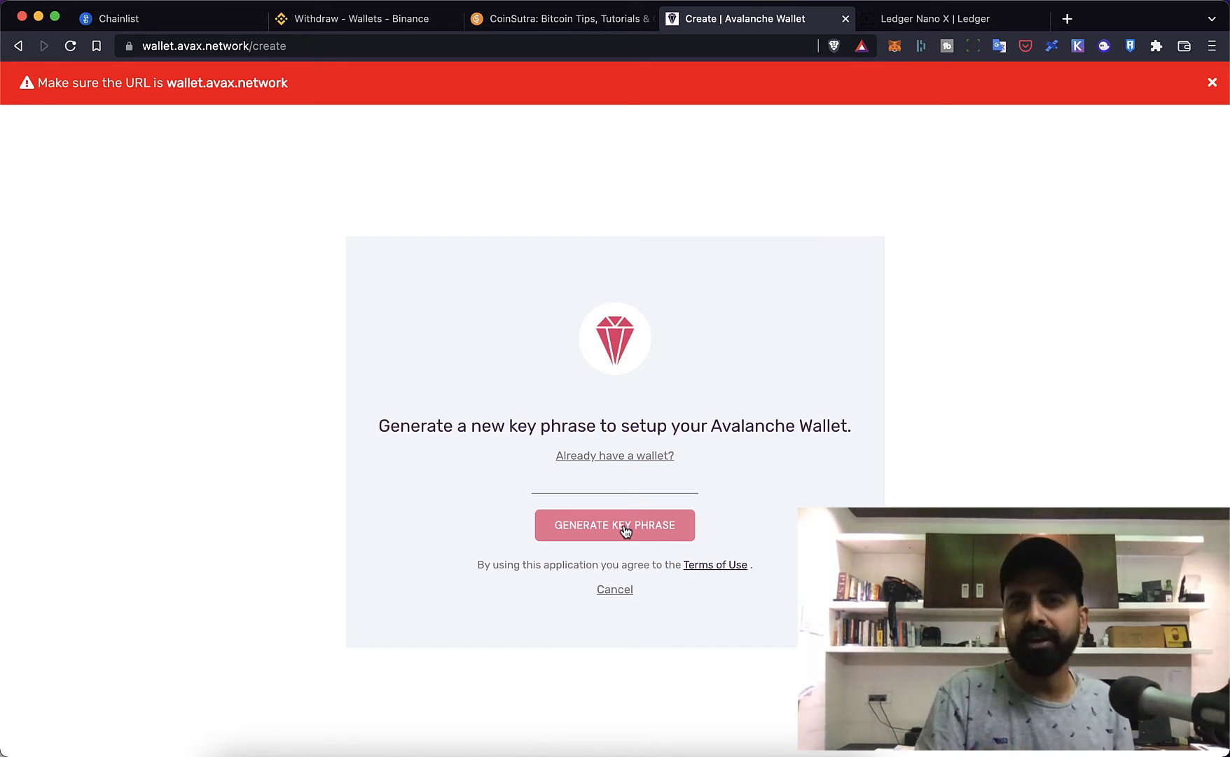
Show the Ledger Nano X product page with its price and add-to-cart option.
left_click(934, 18)
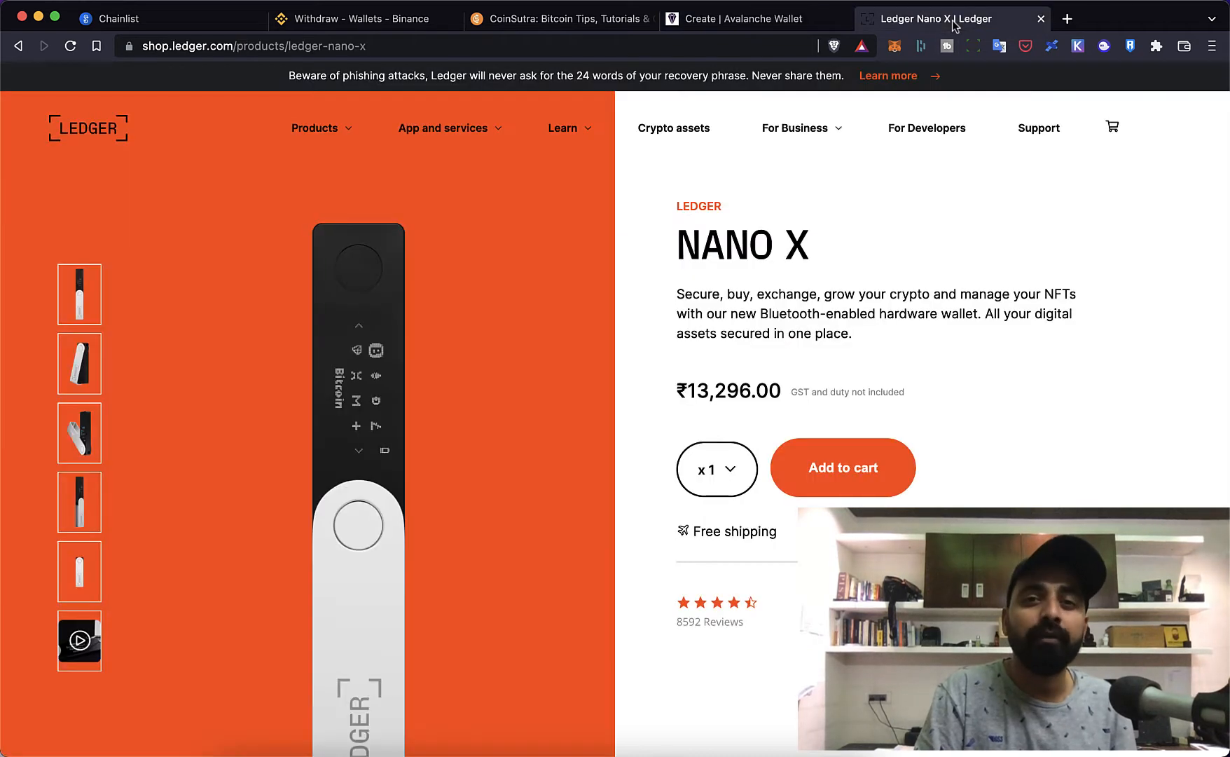
mouse_move(466, 152)
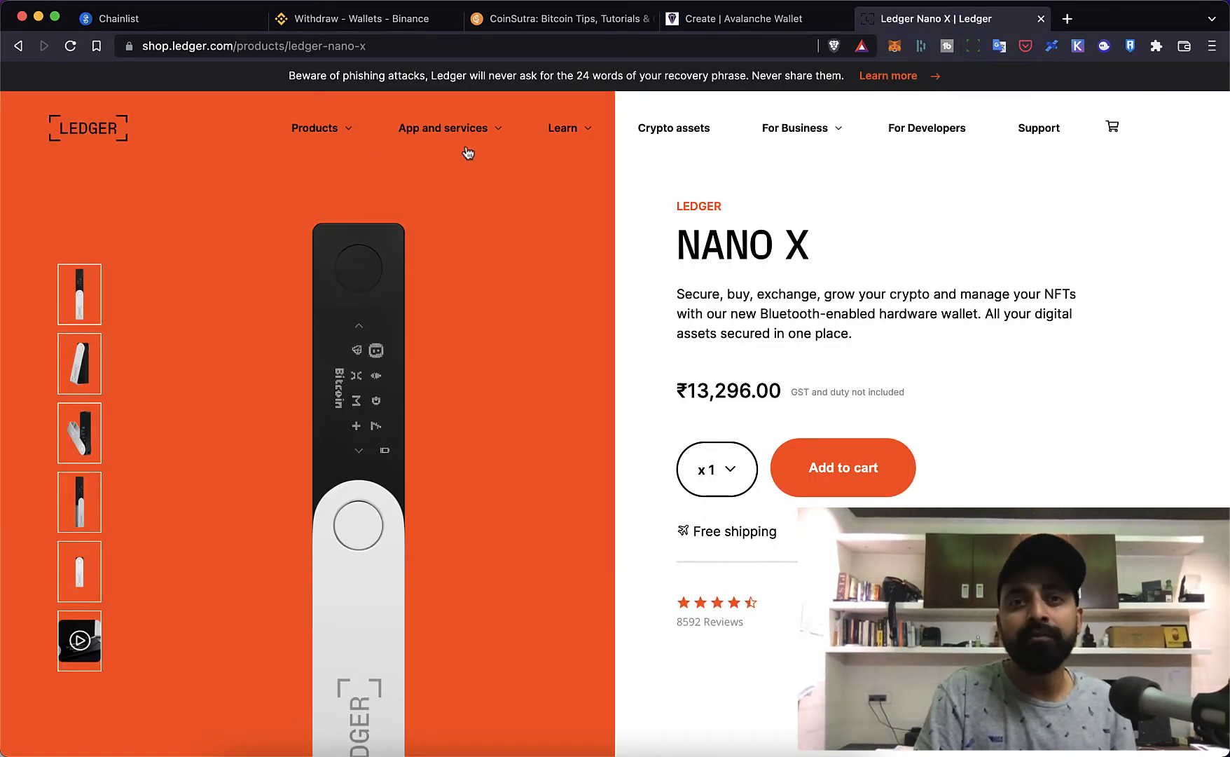
left_click(314, 127)
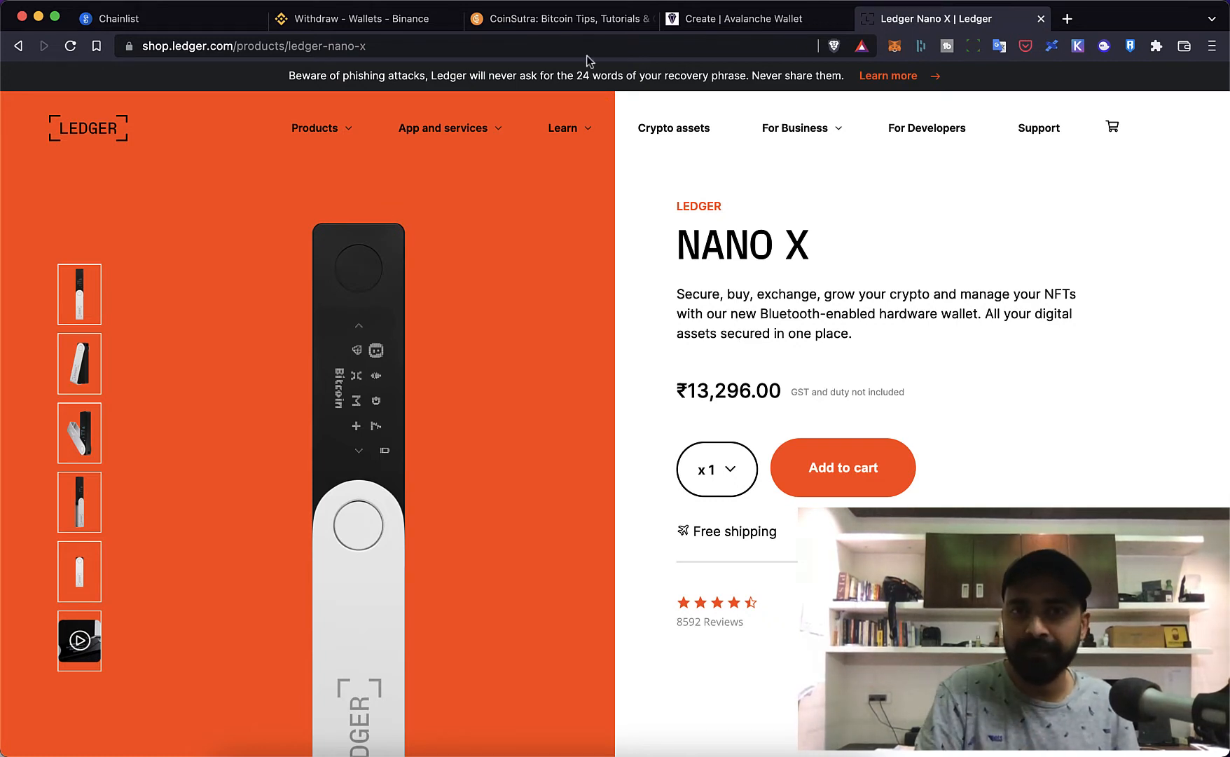
Return to Avalanche Wallet's home and choose Access Wallet to list the access methods.
left_click(745, 18)
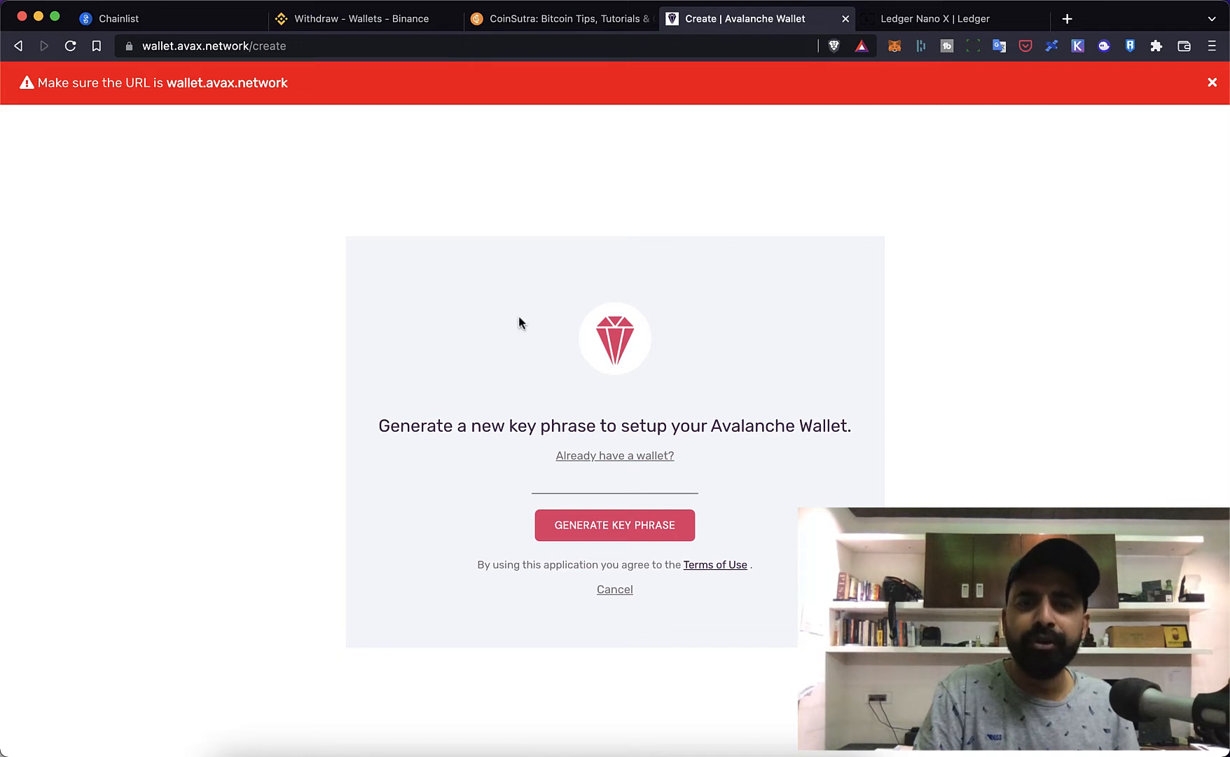
mouse_move(627, 632)
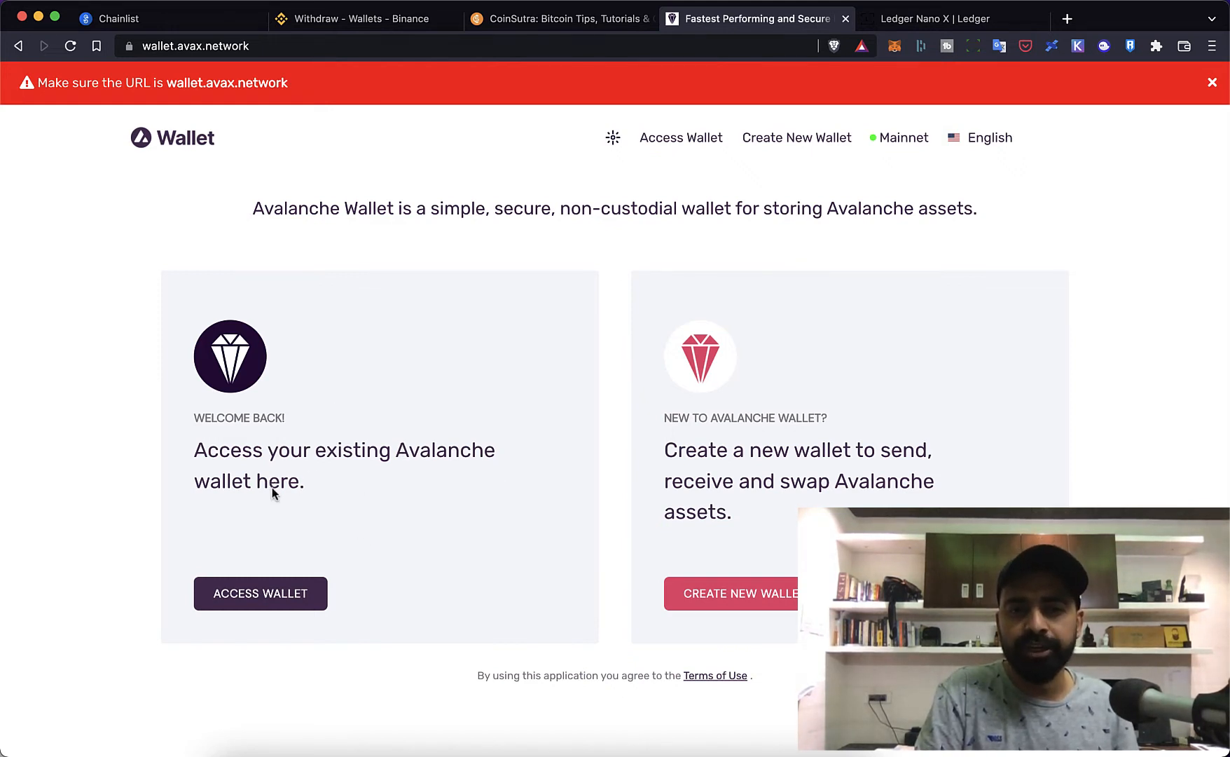
left_click(260, 593)
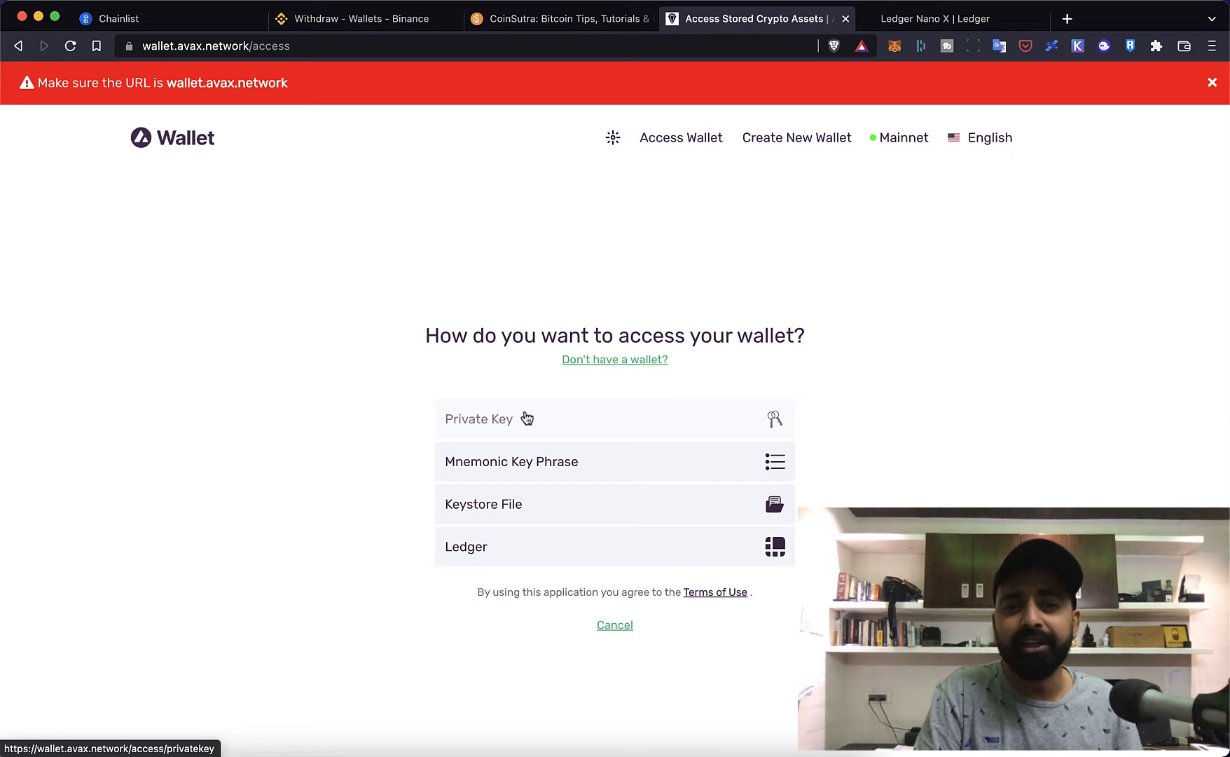
mouse_move(565, 475)
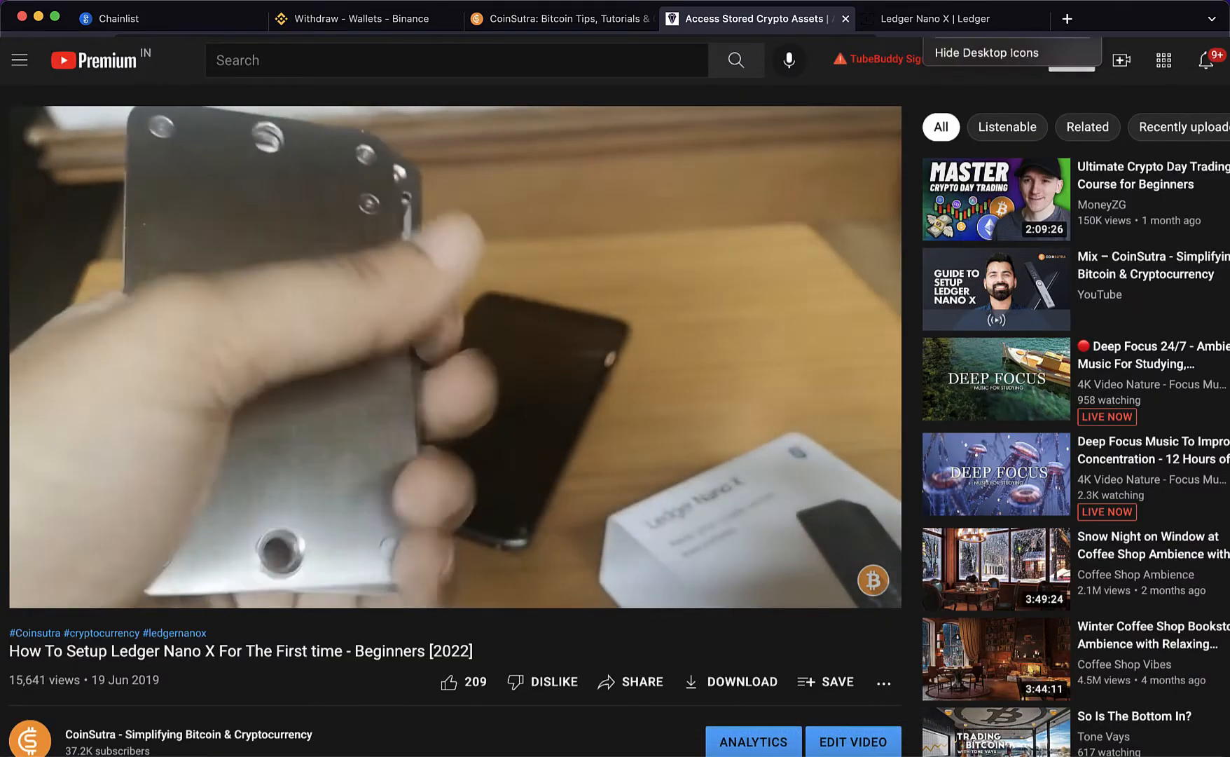
left_click(754, 19)
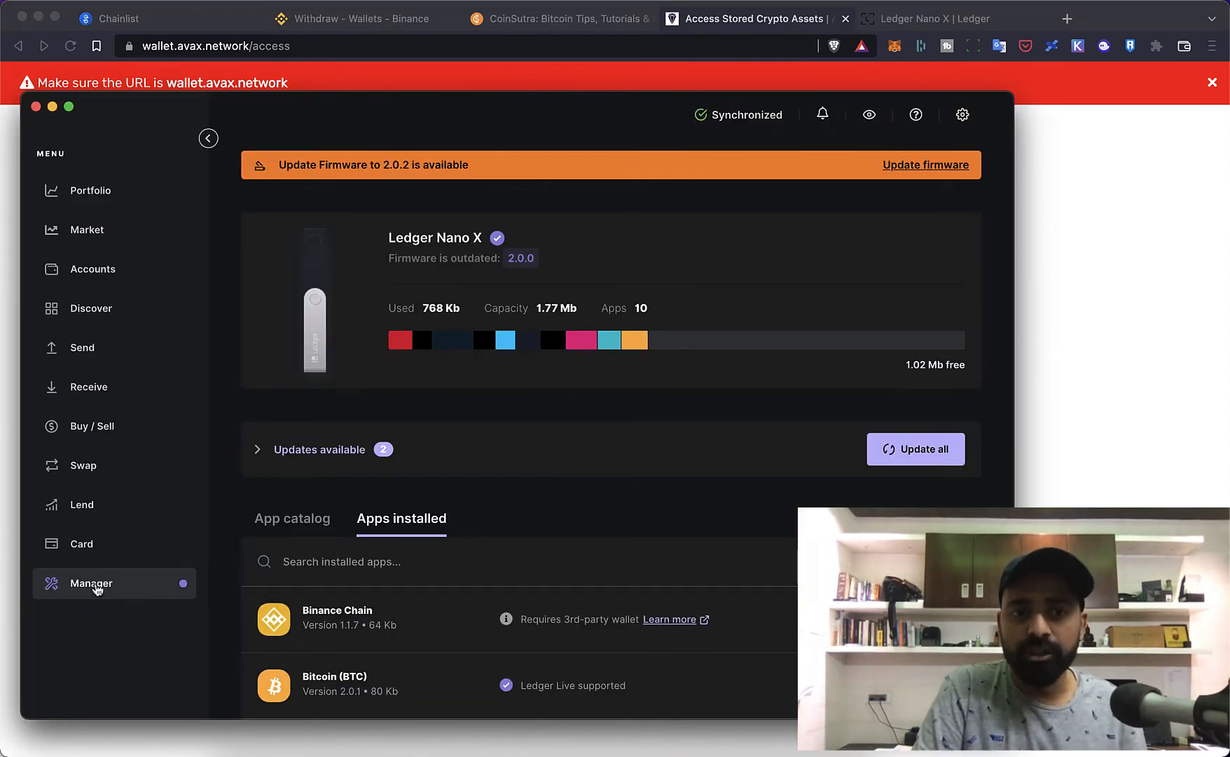
Search the Ledger Live app catalog for 'av' and install Avalanche (AVAX) on the Nano X.
scroll("down", 3)
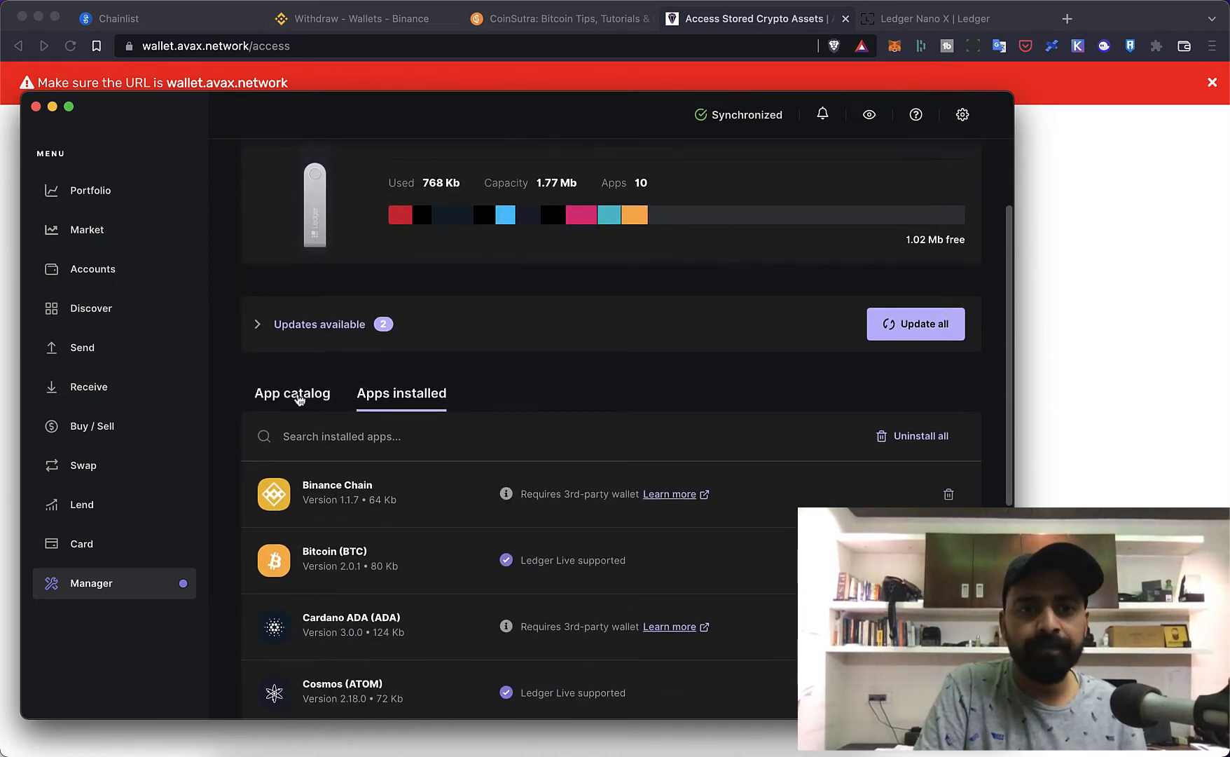
left_click(292, 392)
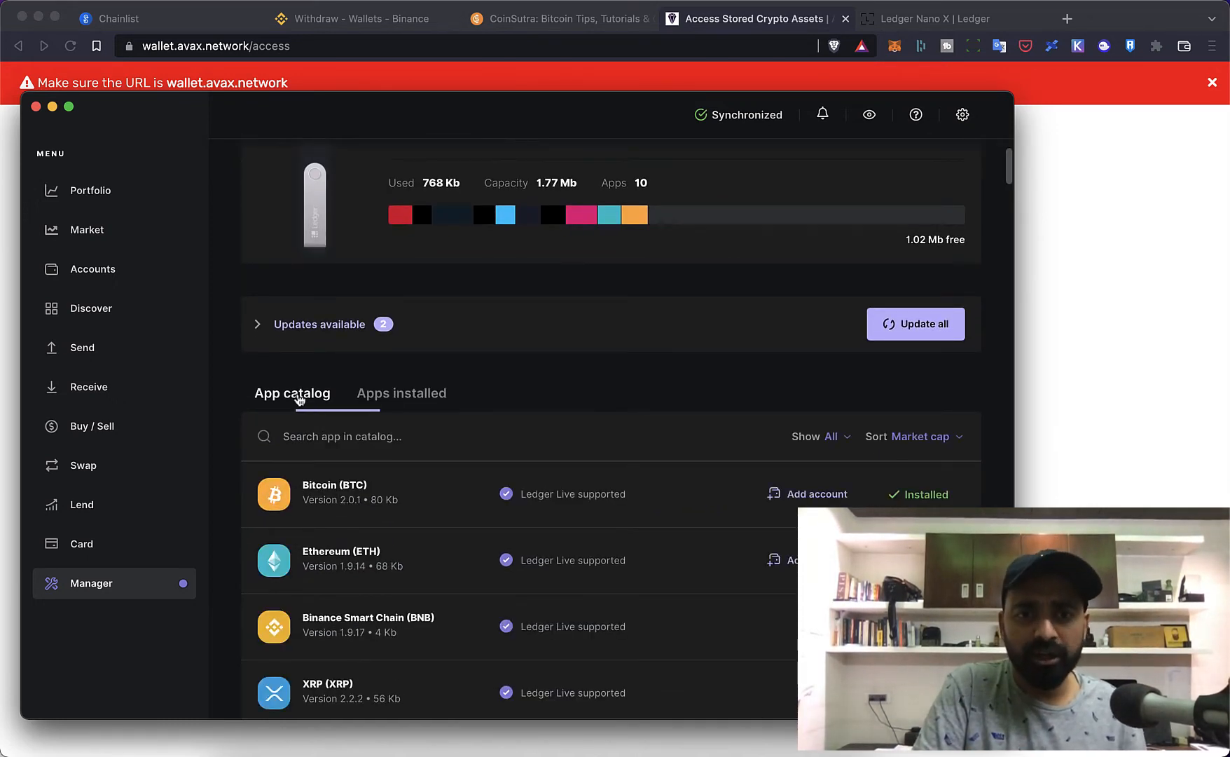
type("avax")
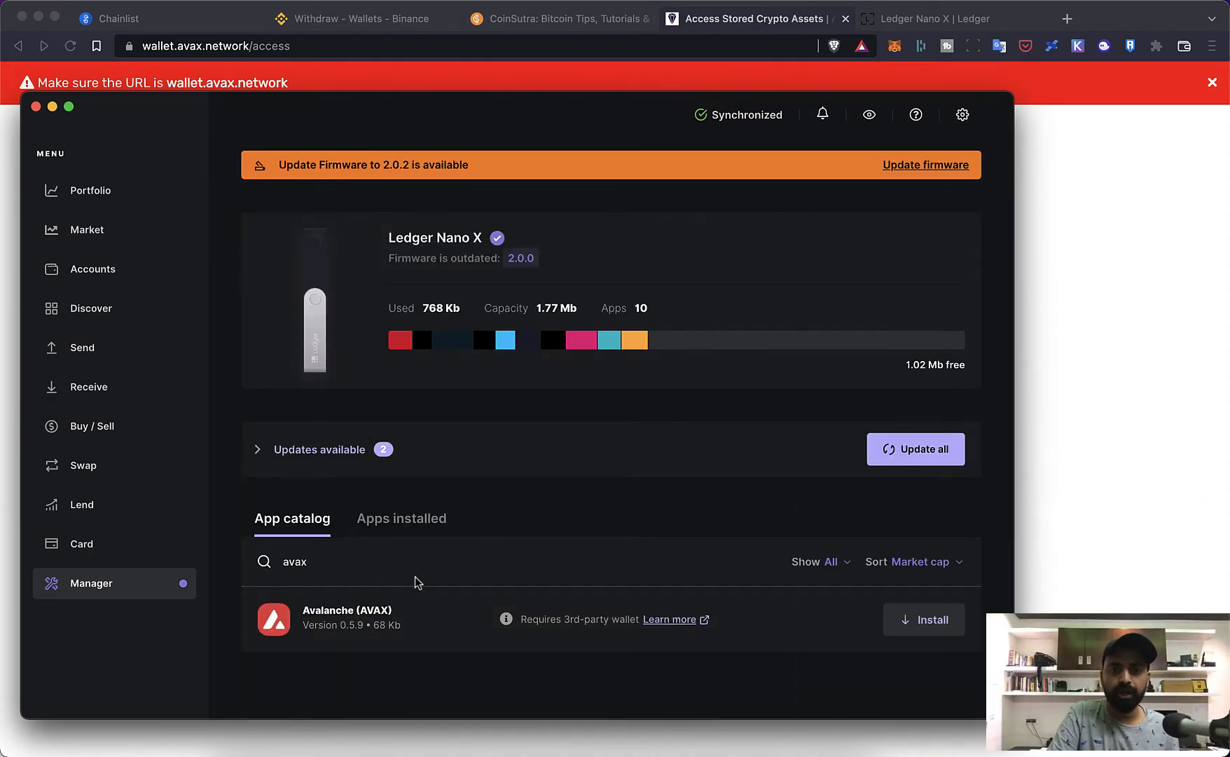
left_click(923, 619)
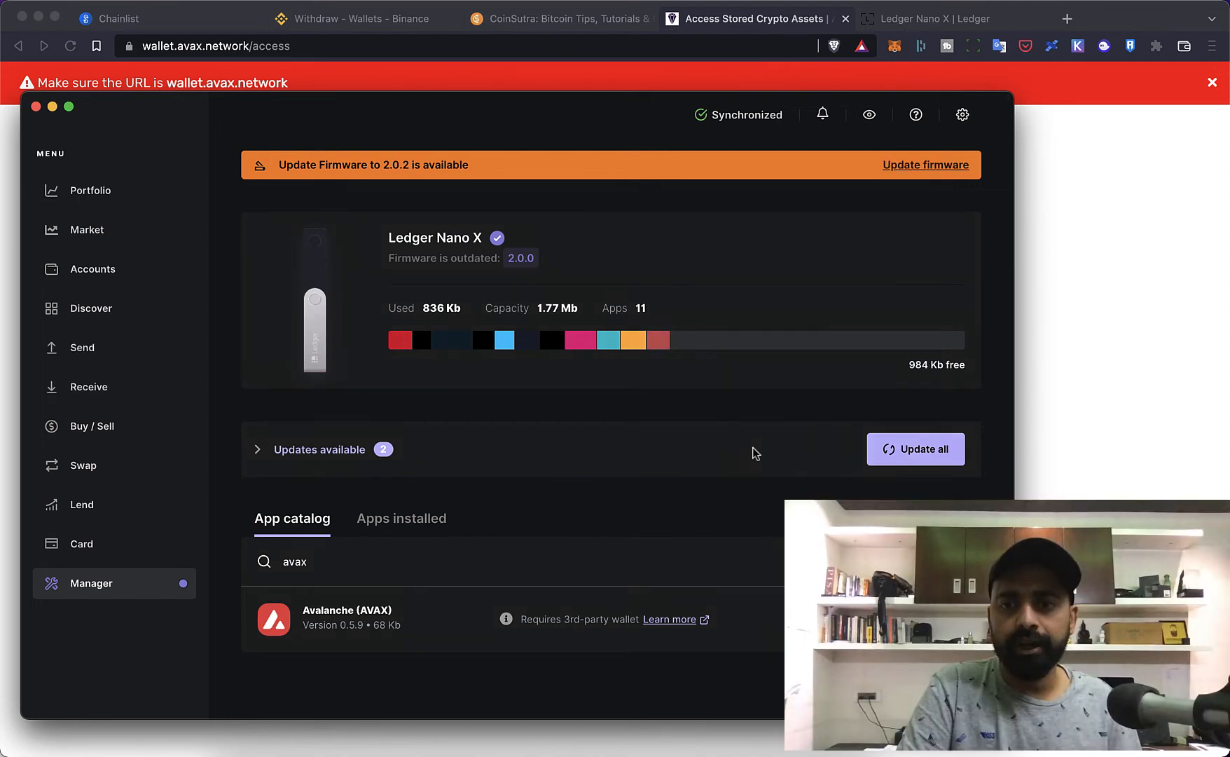
mouse_move(703, 461)
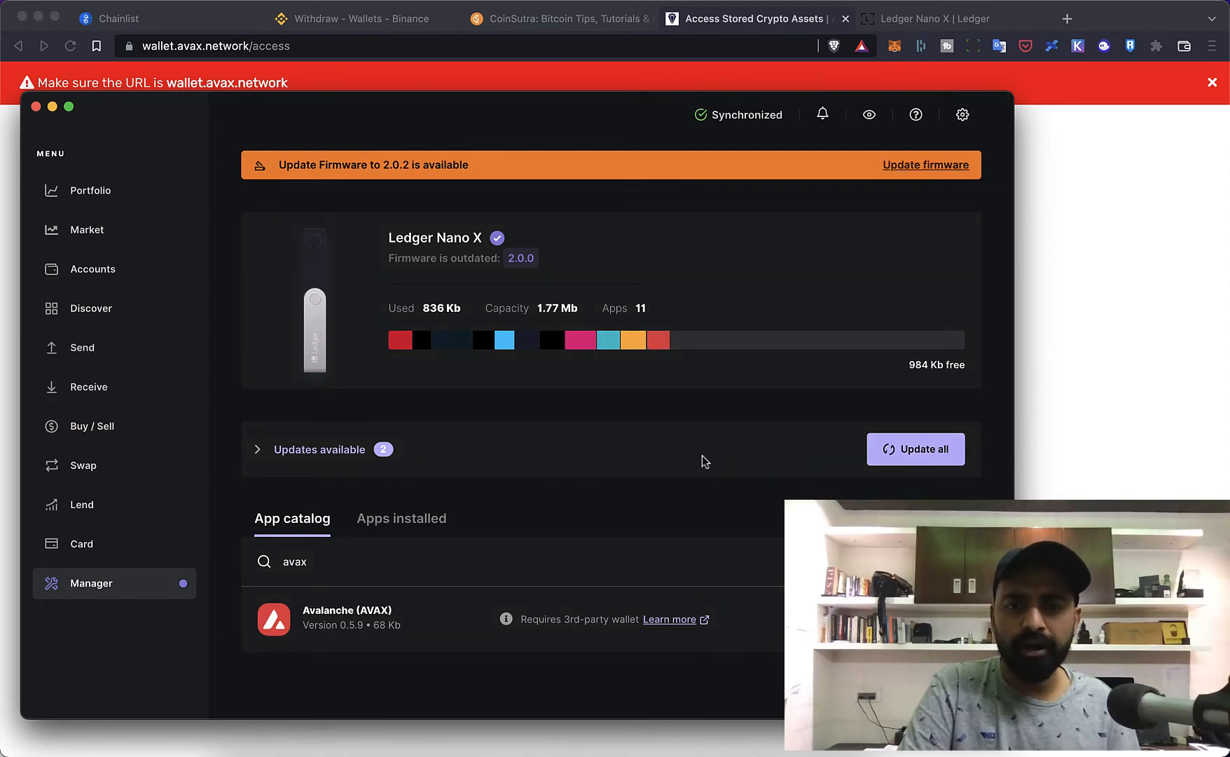
mouse_move(685, 509)
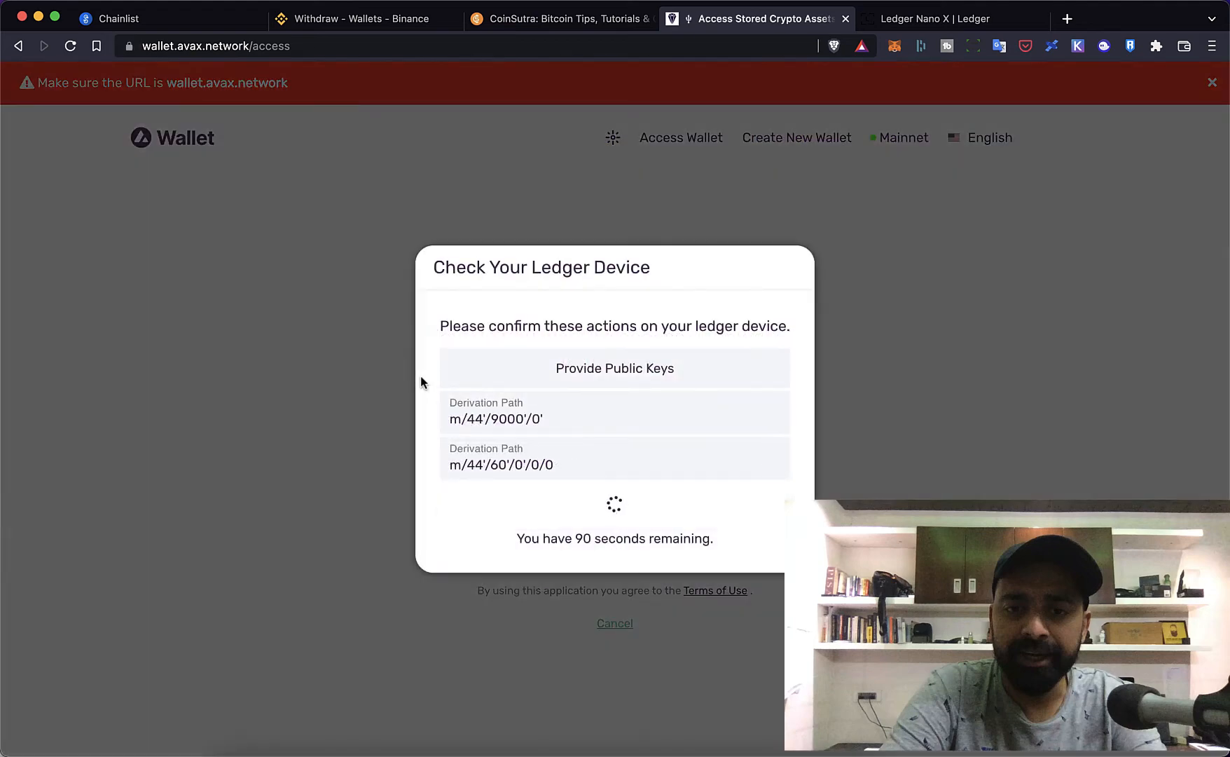
mouse_move(590, 451)
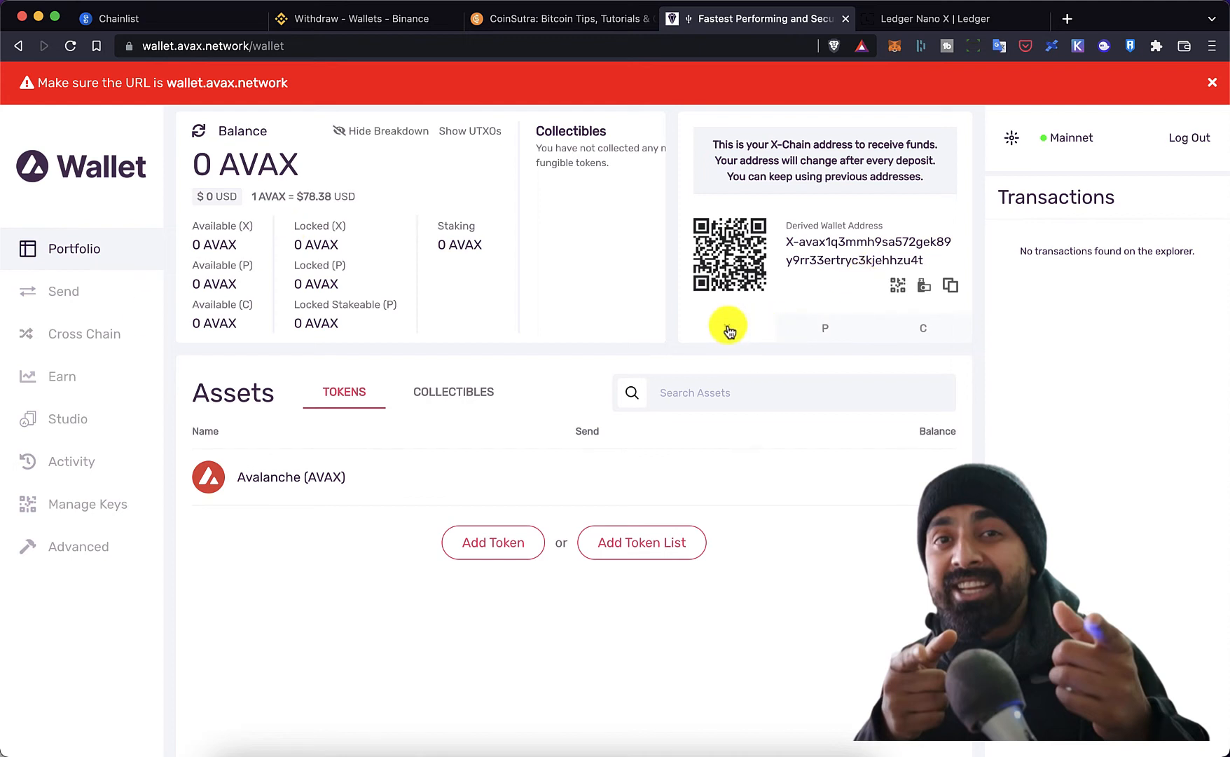
Compare the X-, P- and C-Chain receive addresses, then go to the Cross Chain page.
left_click(823, 327)
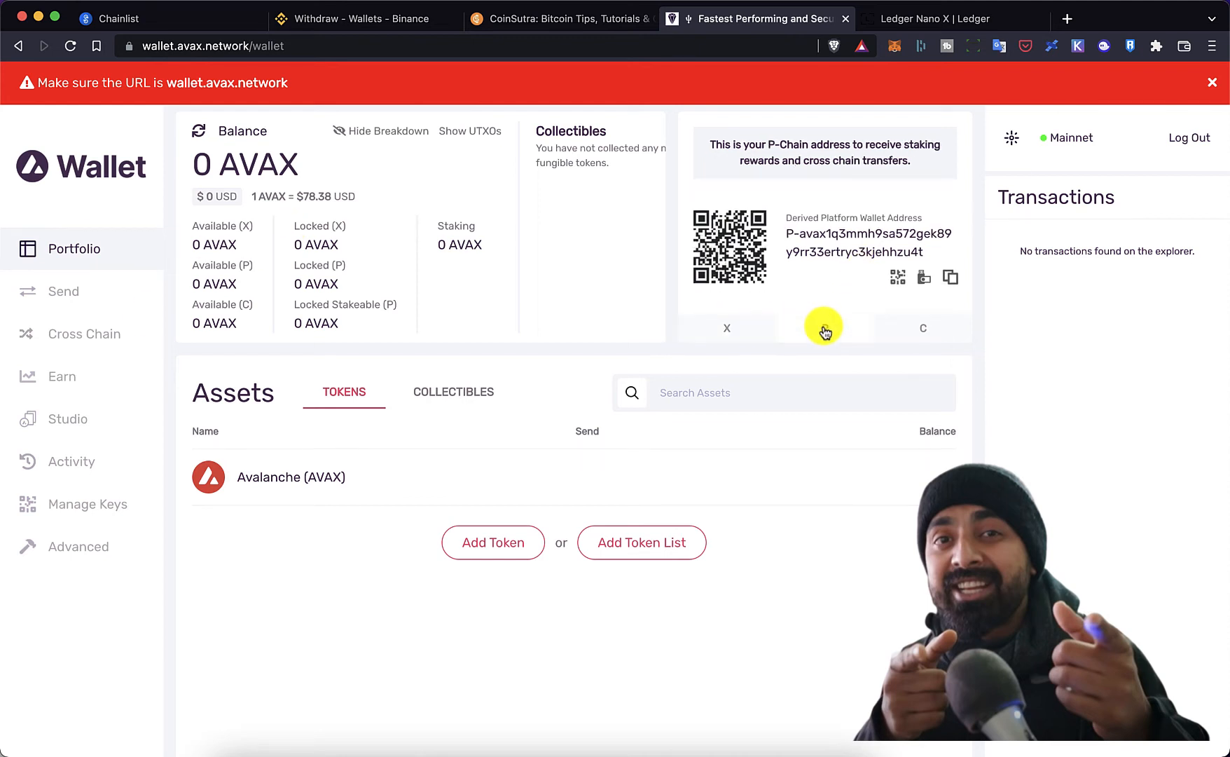
left_click(825, 328)
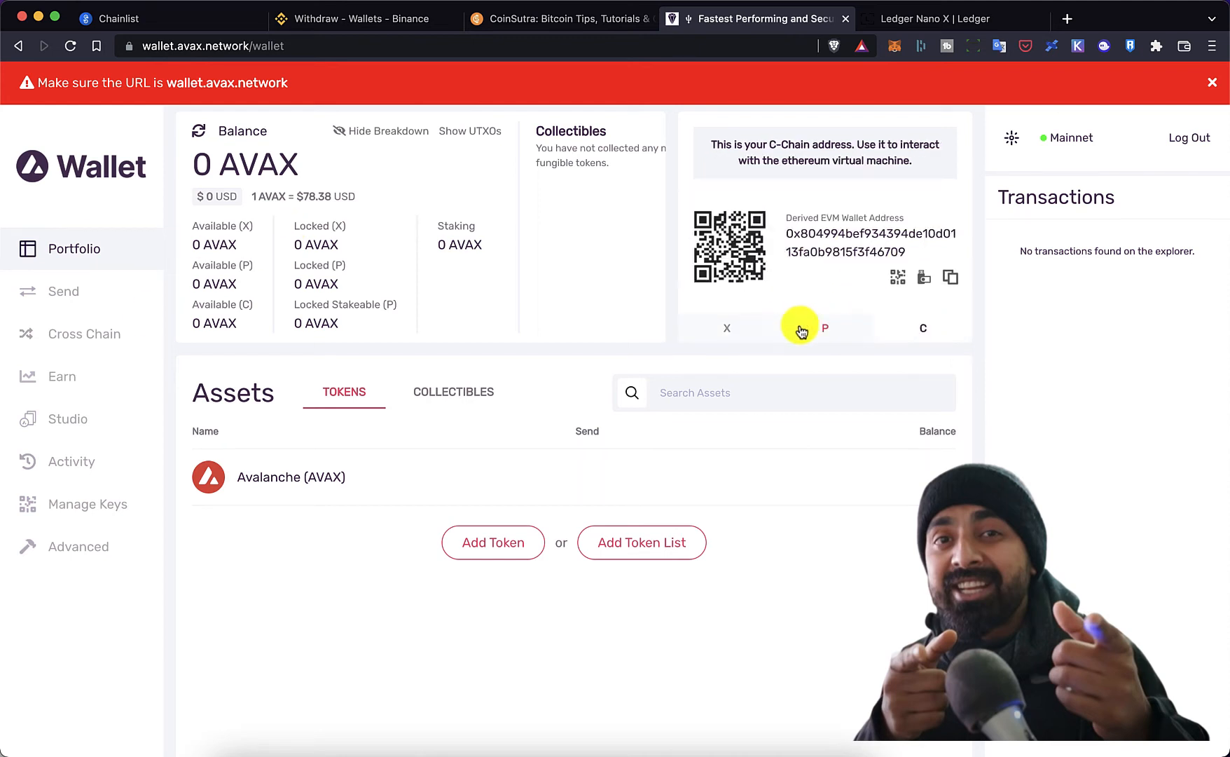
left_click(825, 327)
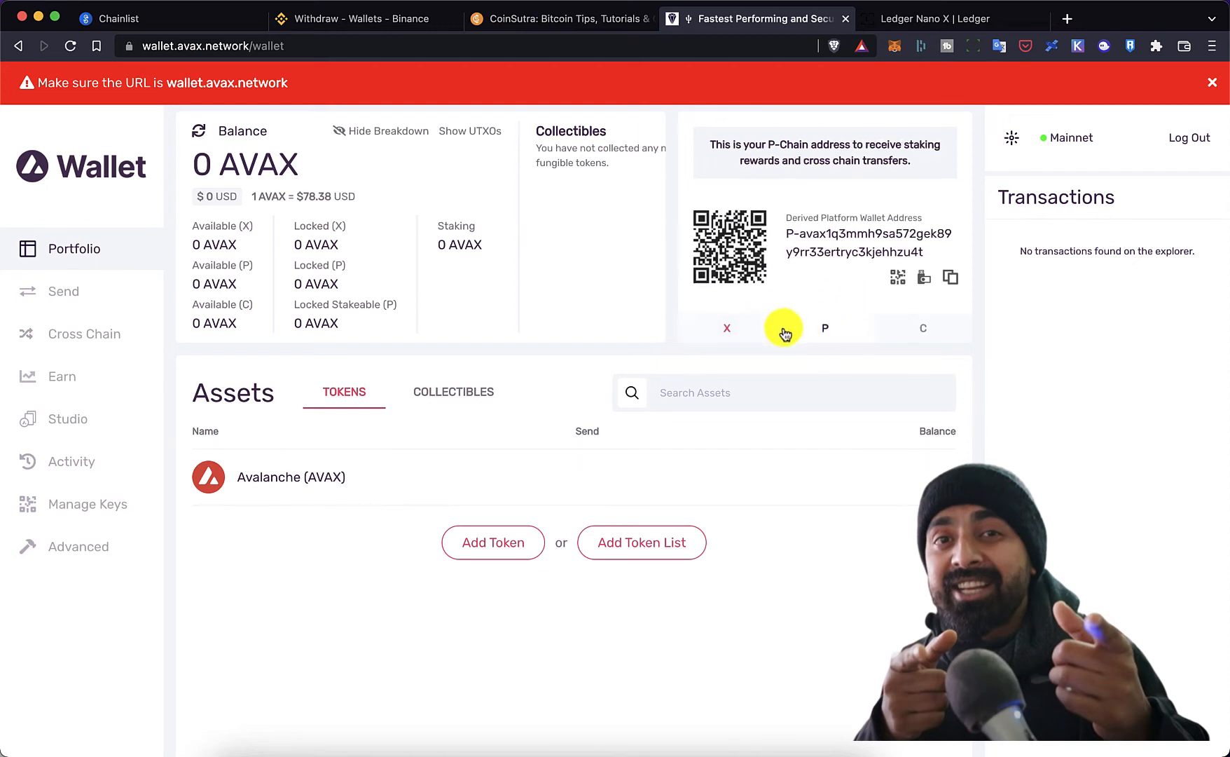
left_click(923, 327)
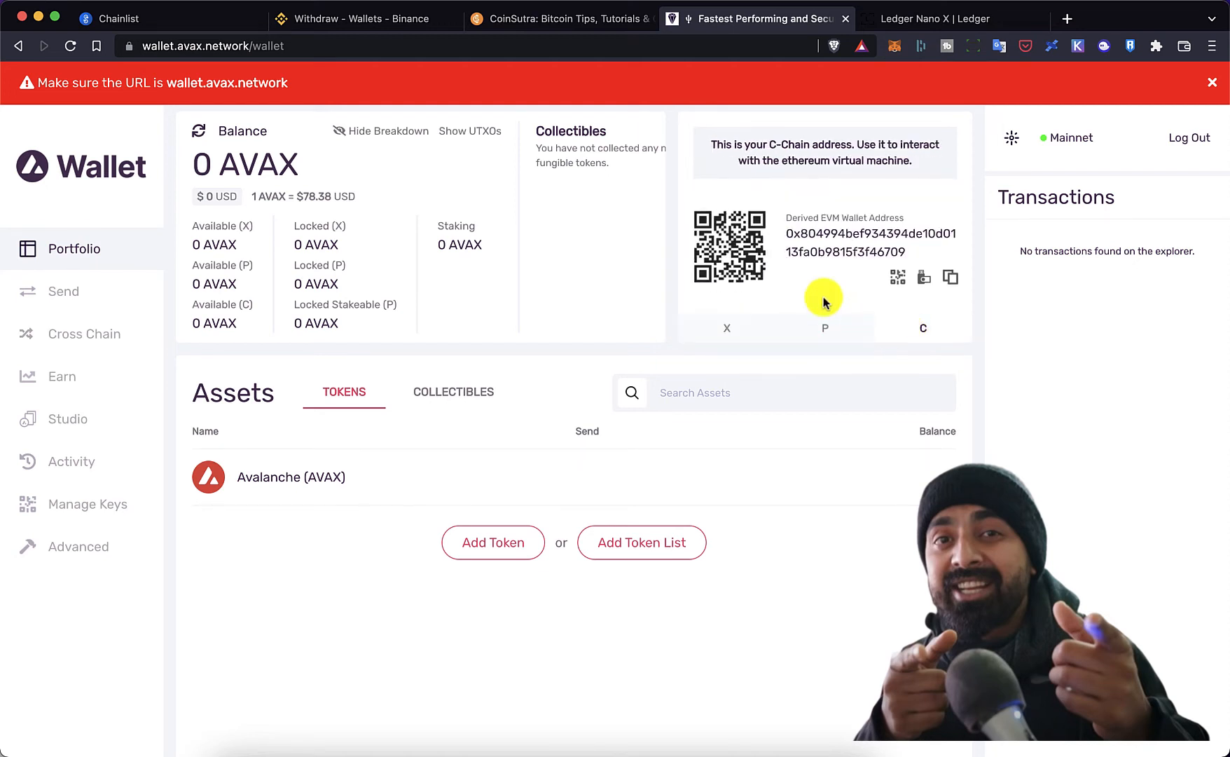
mouse_move(859, 272)
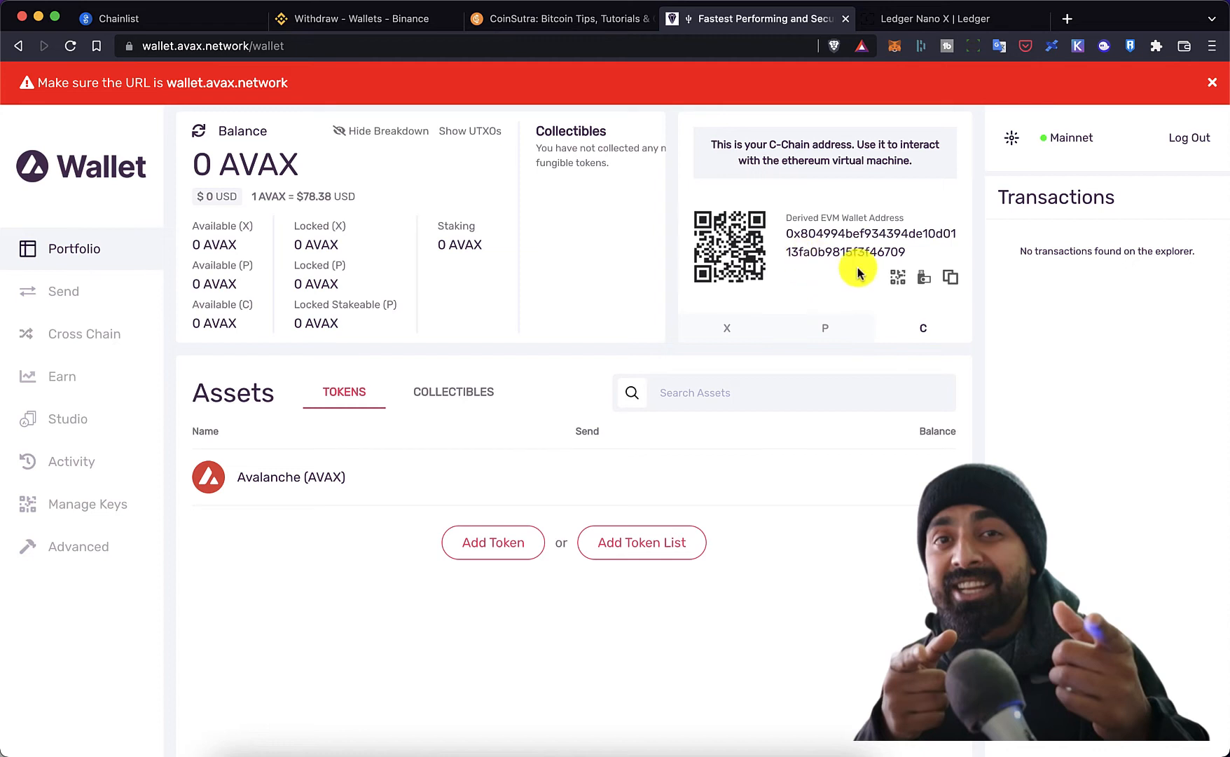
left_click(824, 328)
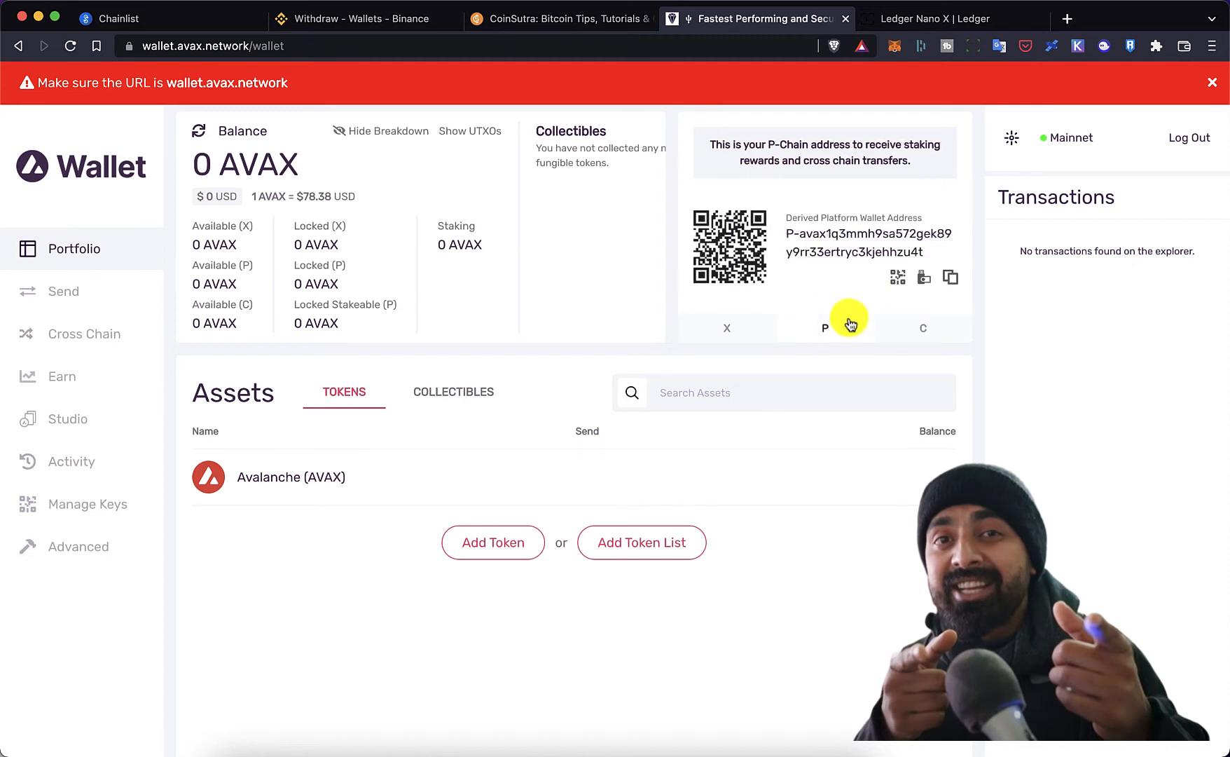
left_click(84, 333)
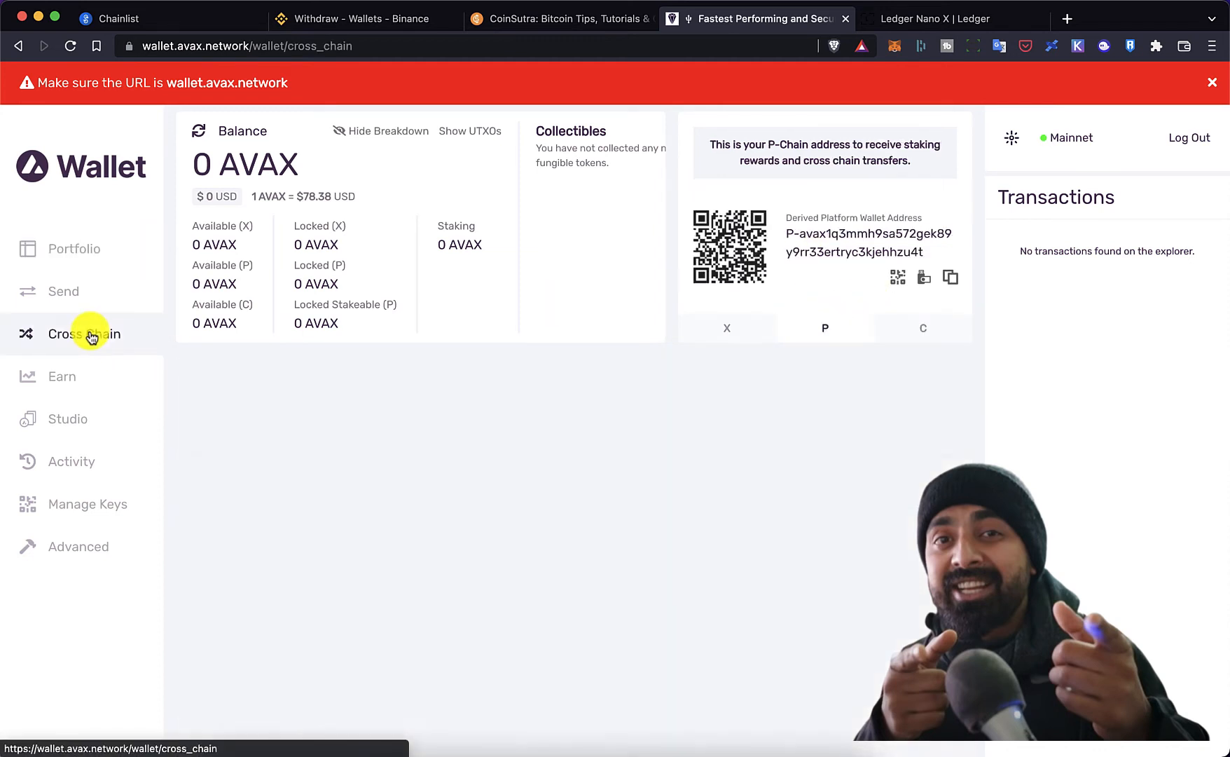
Set the transfer from C Chain to P Chain and copy the wallet's C-Chain EVM address.
left_click(85, 333)
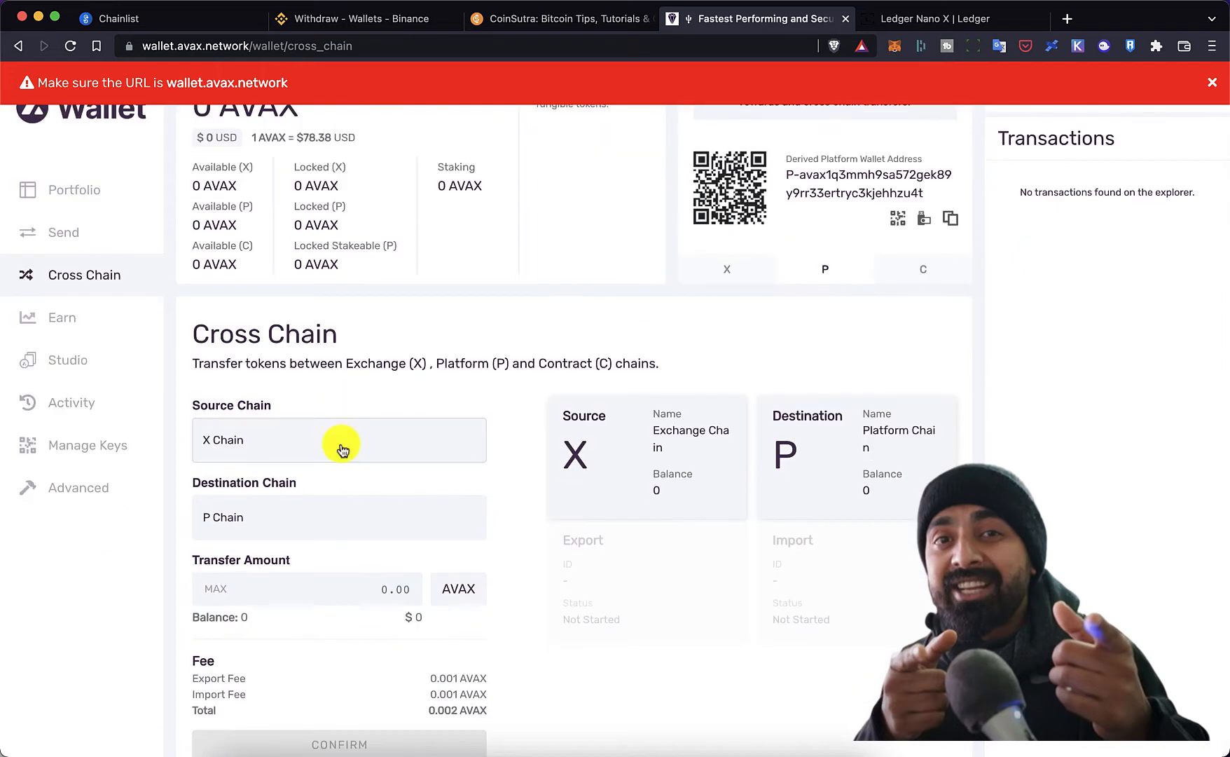
left_click(340, 440)
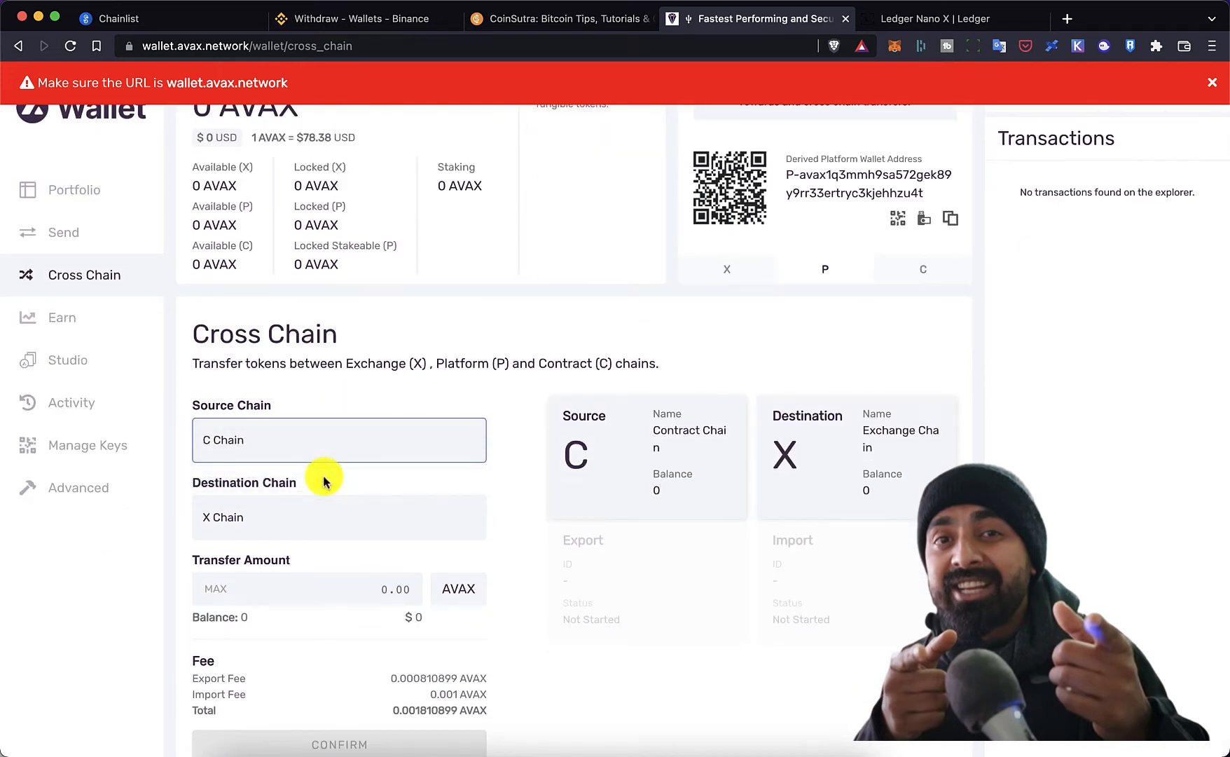
left_click(339, 516)
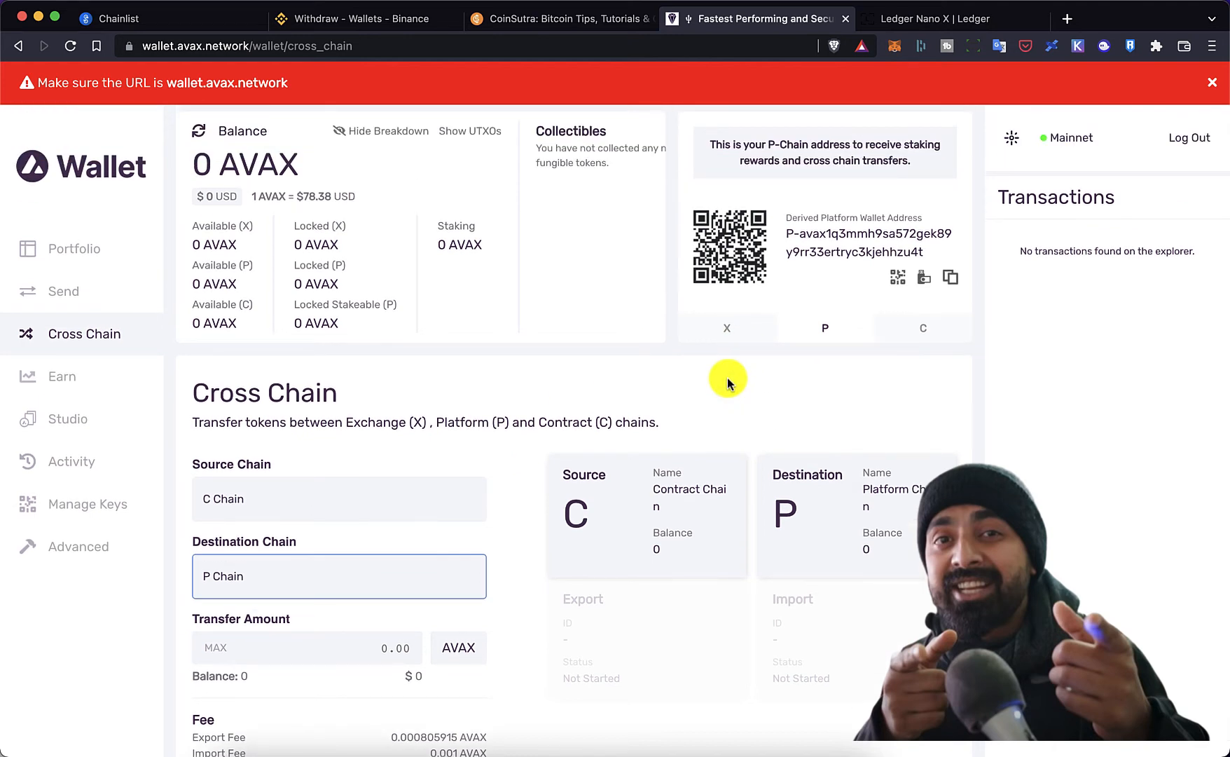
left_click(923, 328)
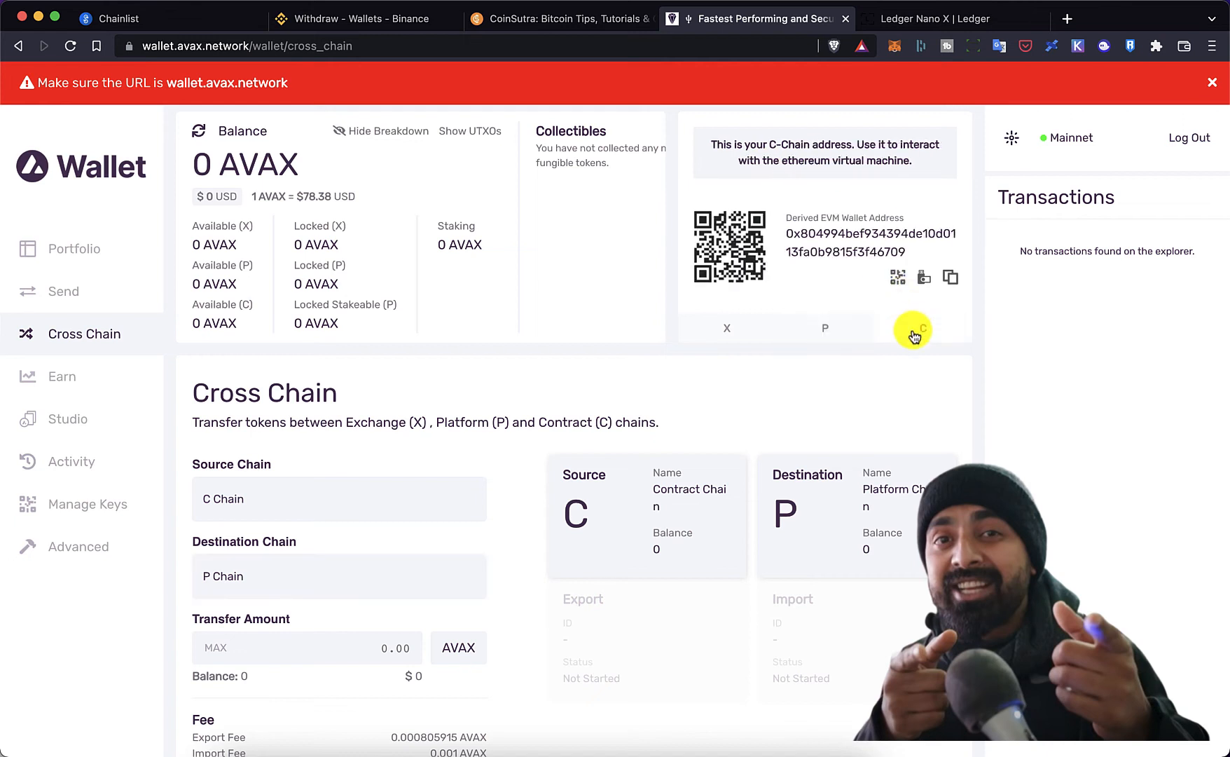
mouse_move(918, 321)
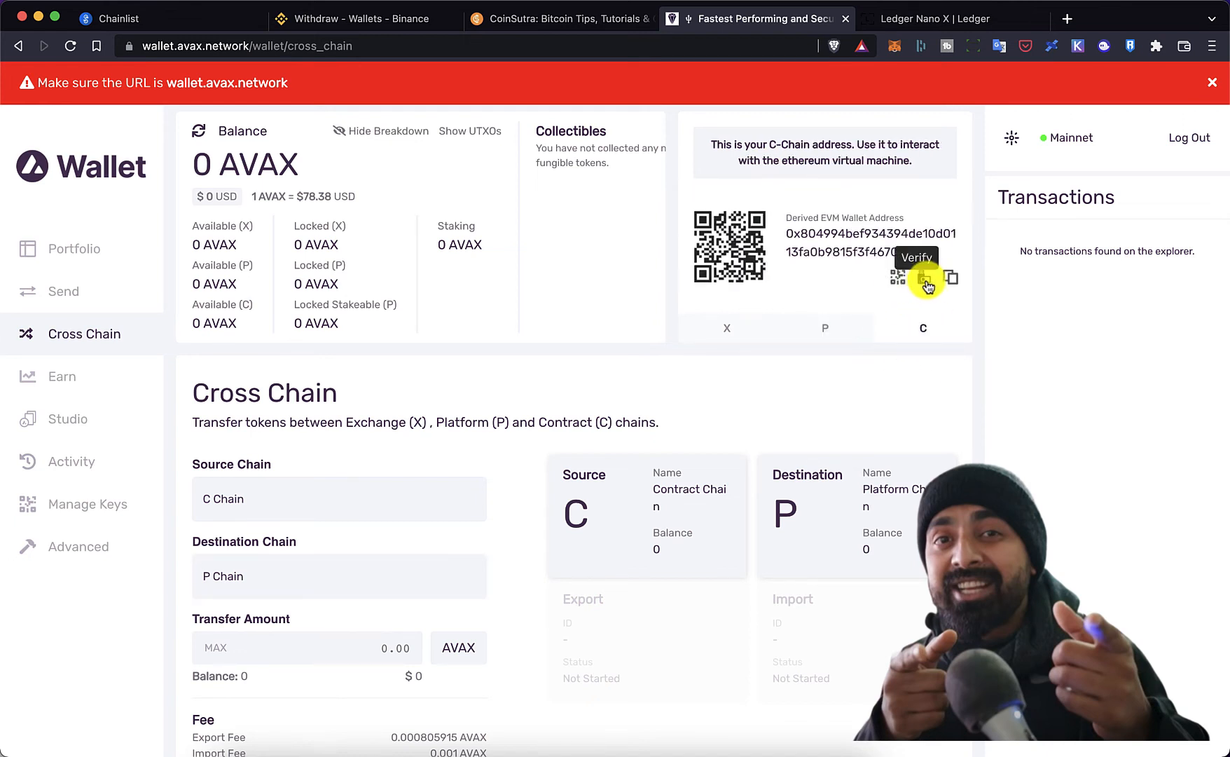
left_click(950, 277)
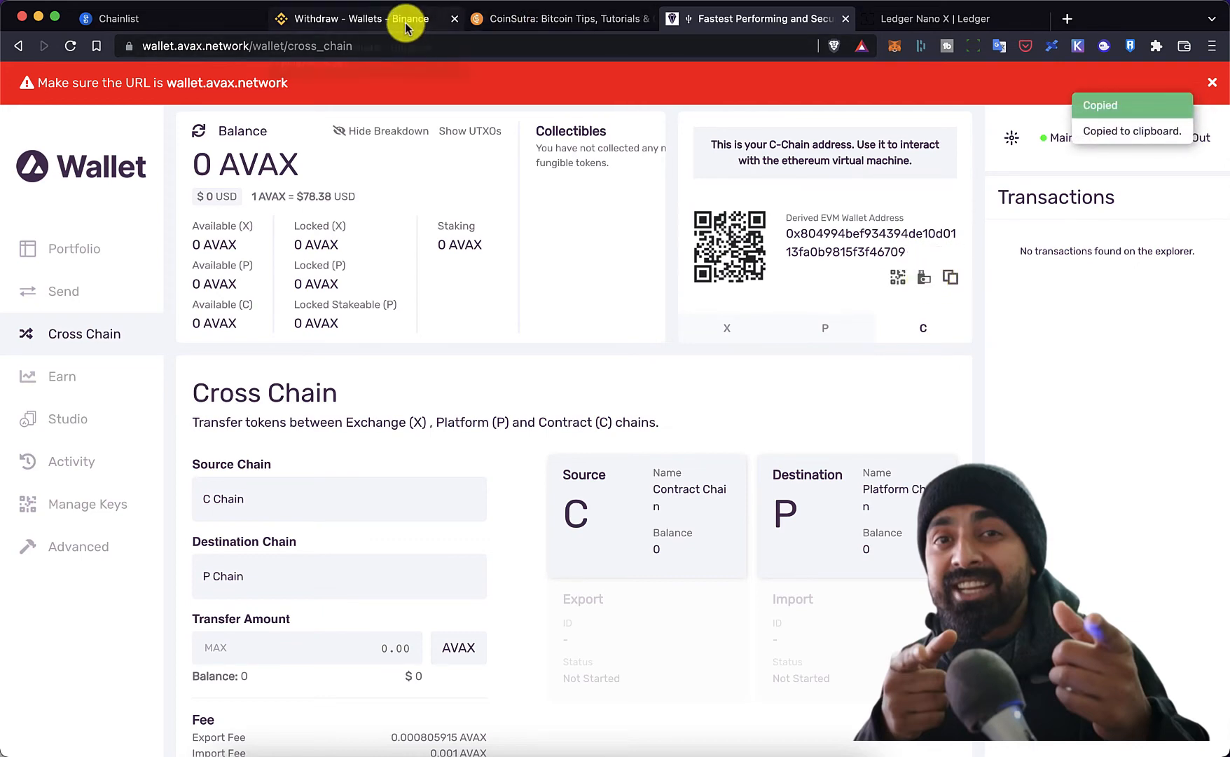
left_click(364, 19)
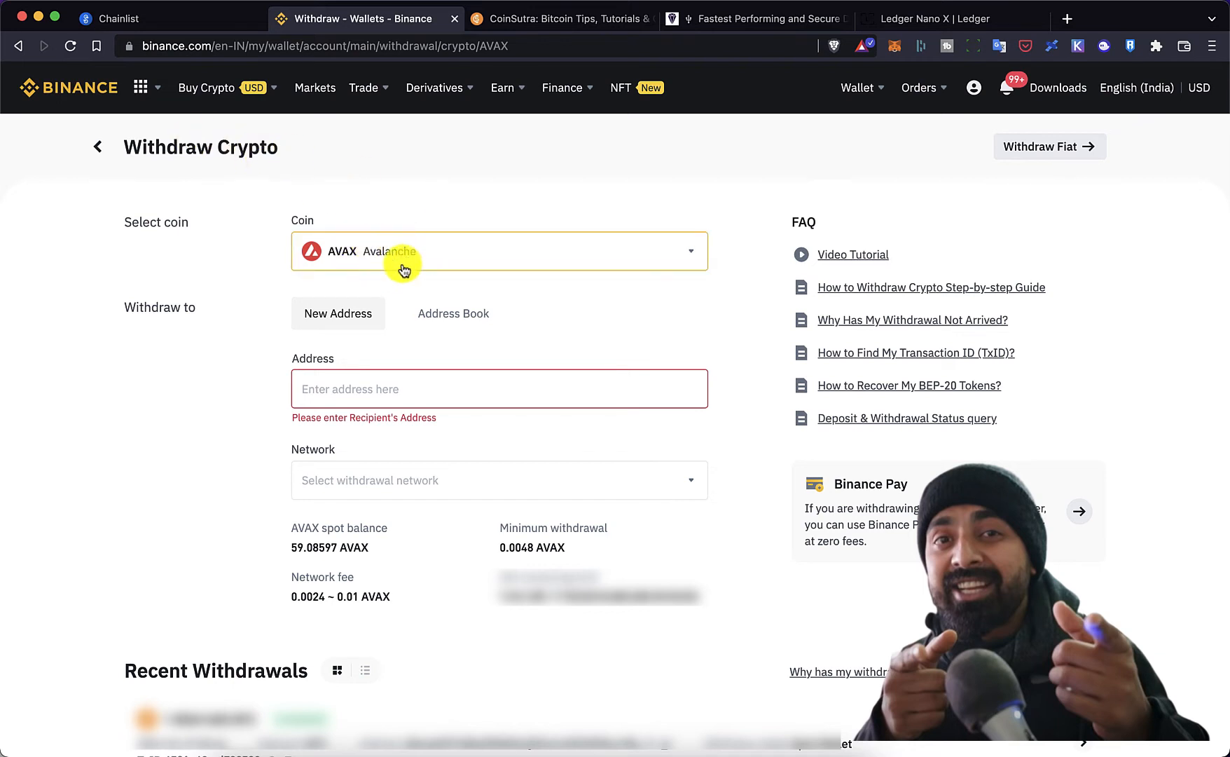
mouse_move(401, 390)
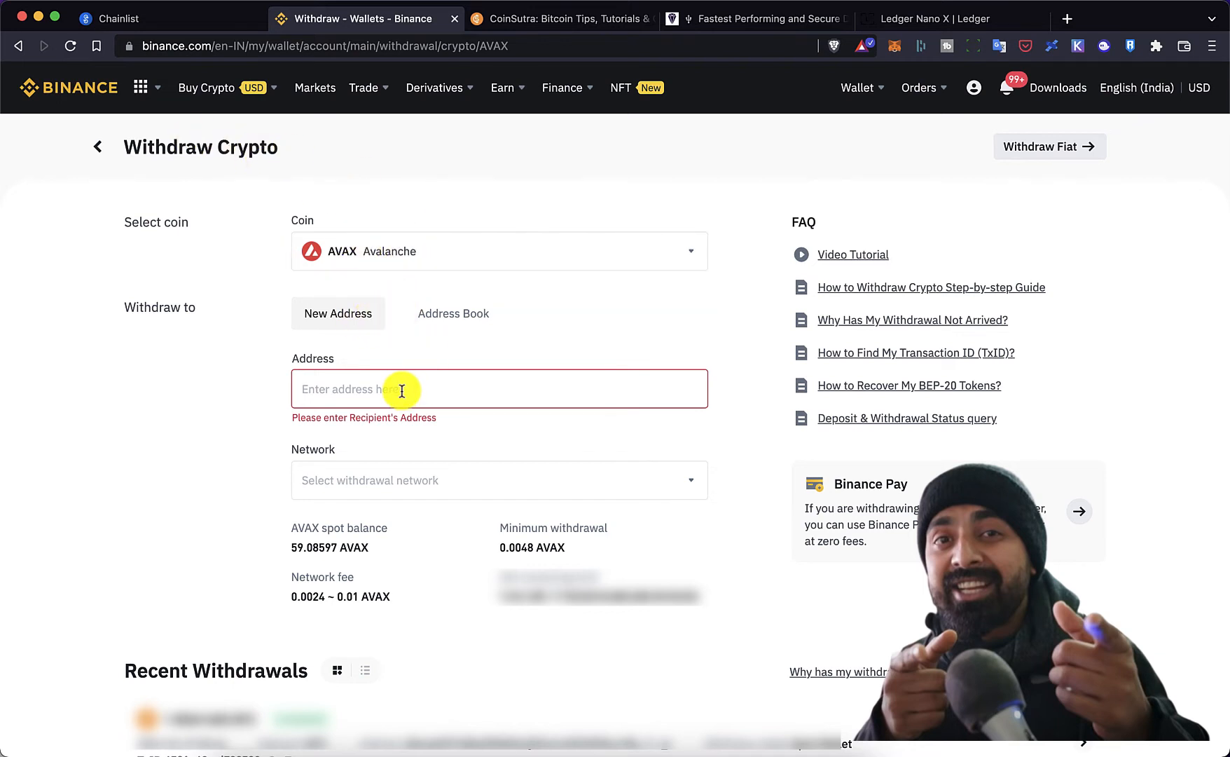
type("0x804994bef934394de10d0113fa0b9815f3f46709")
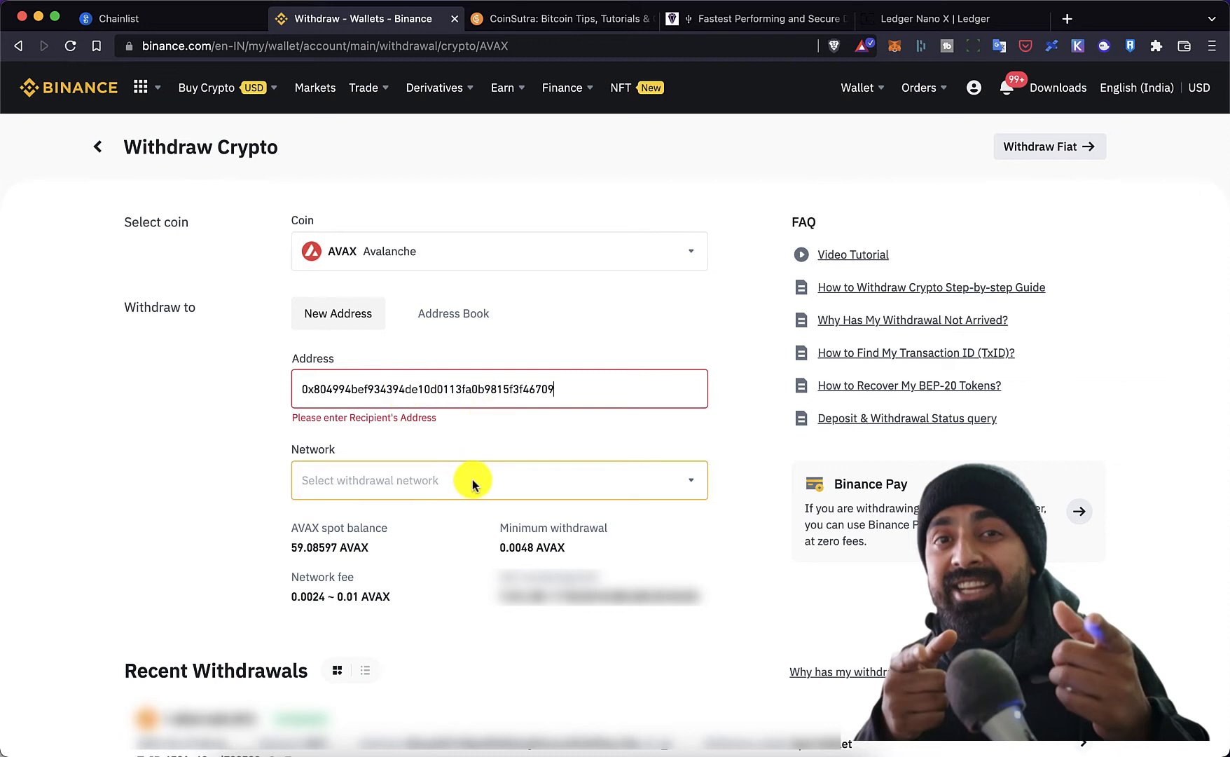
left_click(499, 479)
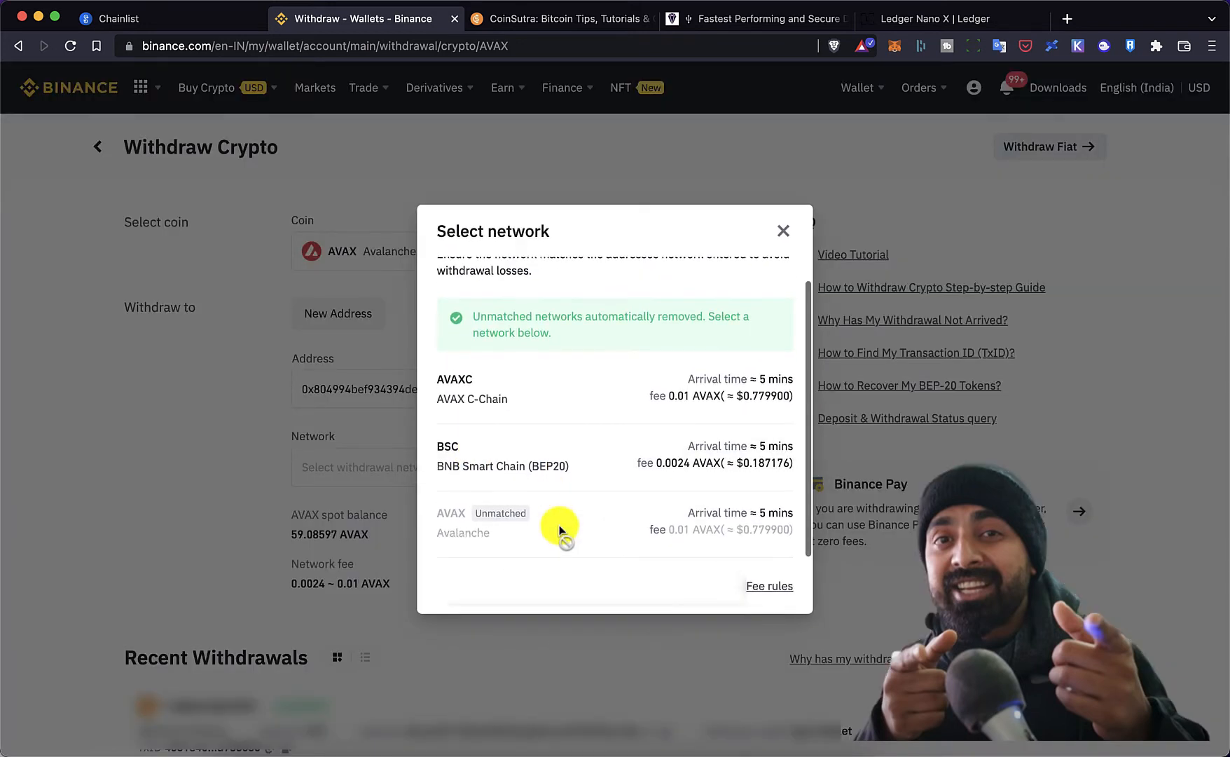
mouse_move(467, 406)
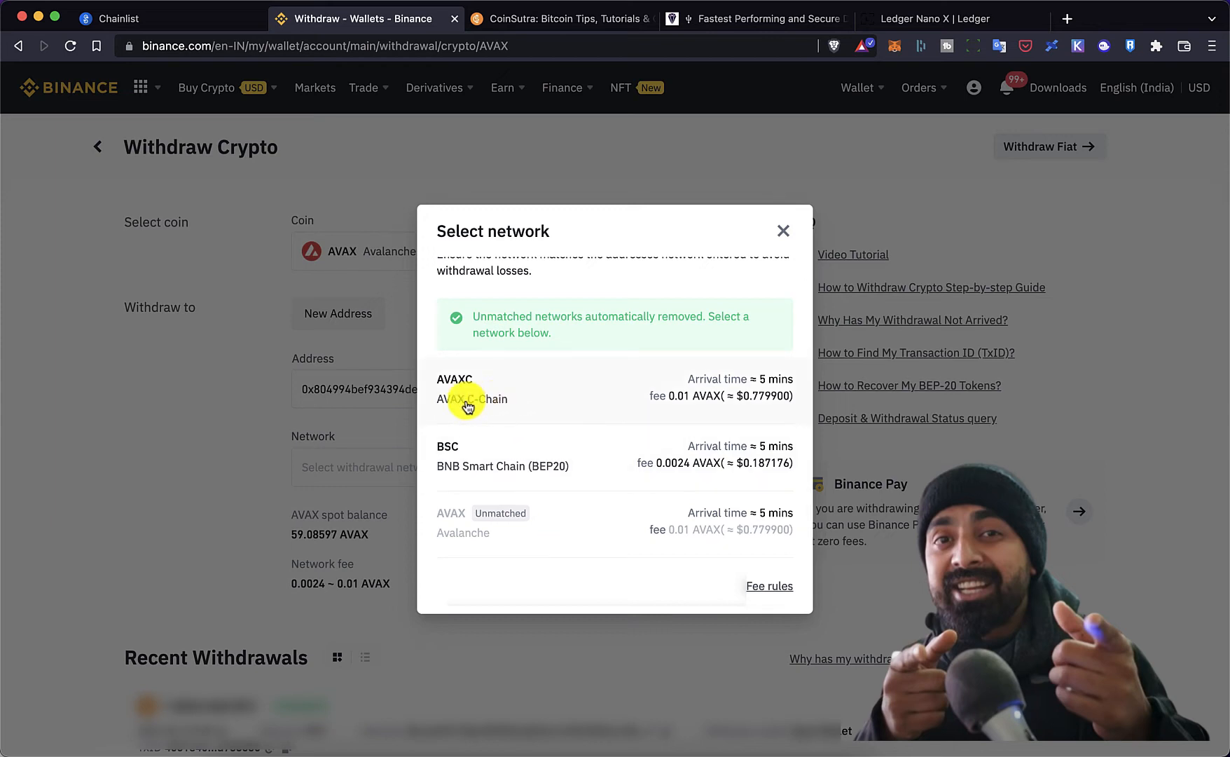
mouse_move(578, 403)
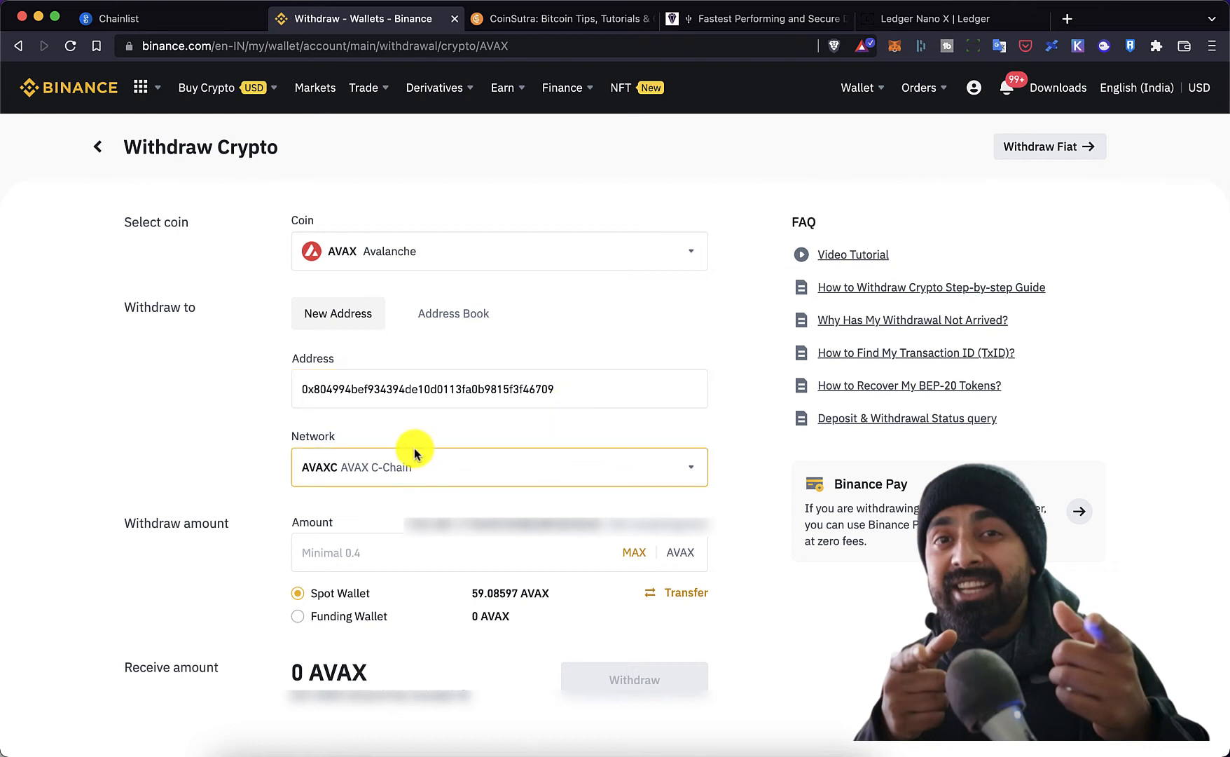
Withdraw 26 AVAX over C-Chain, confirming and completing the submitted request.
type("2")
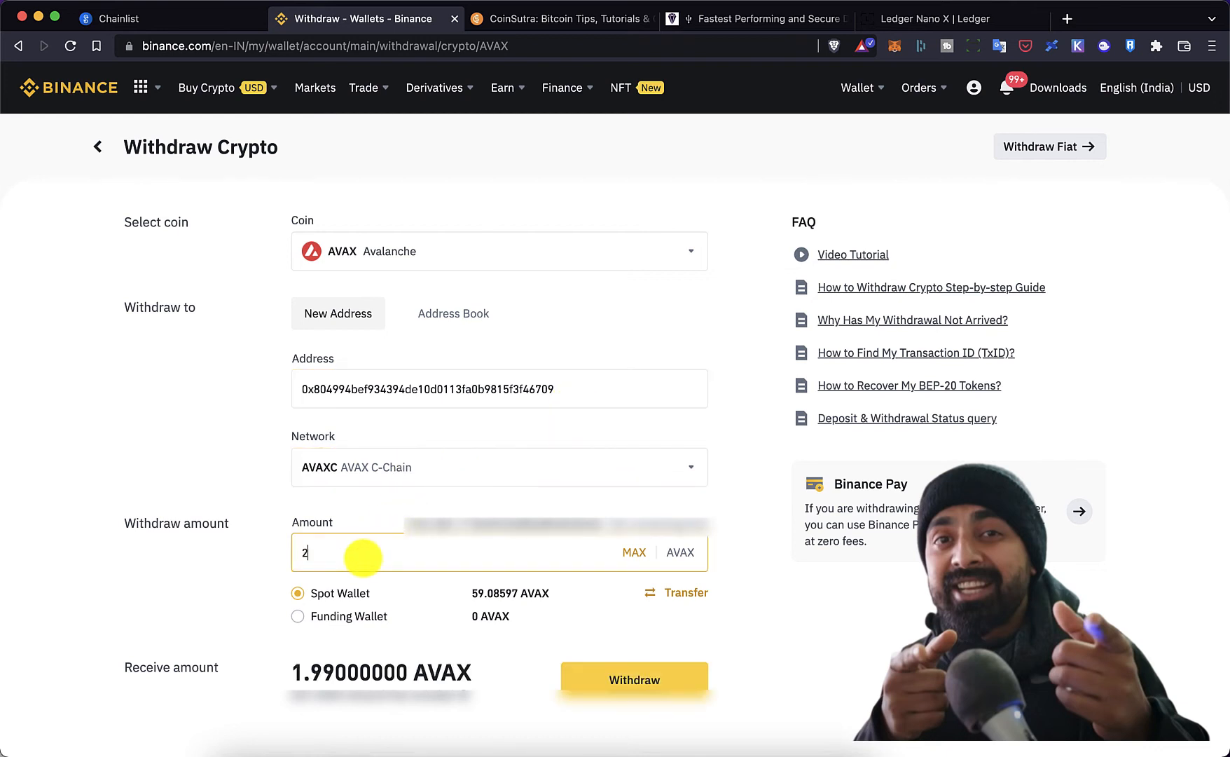
type("6")
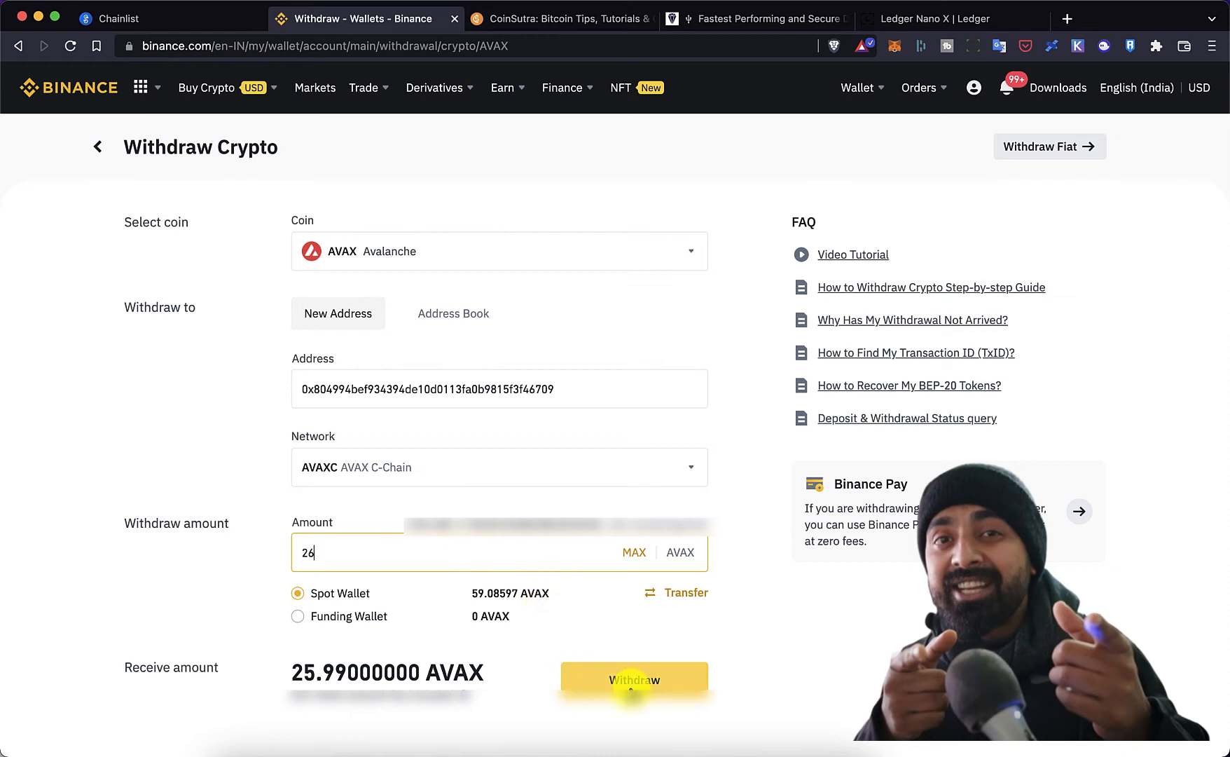
left_click(633, 679)
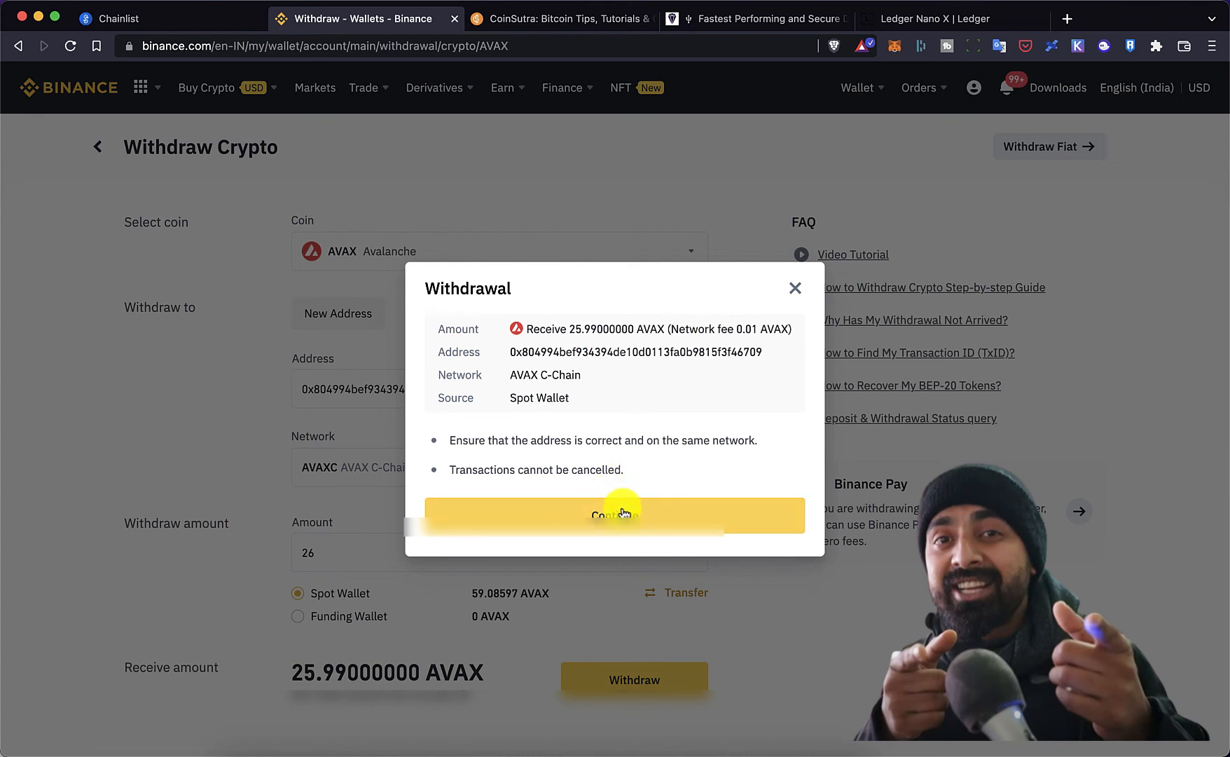
left_click(614, 514)
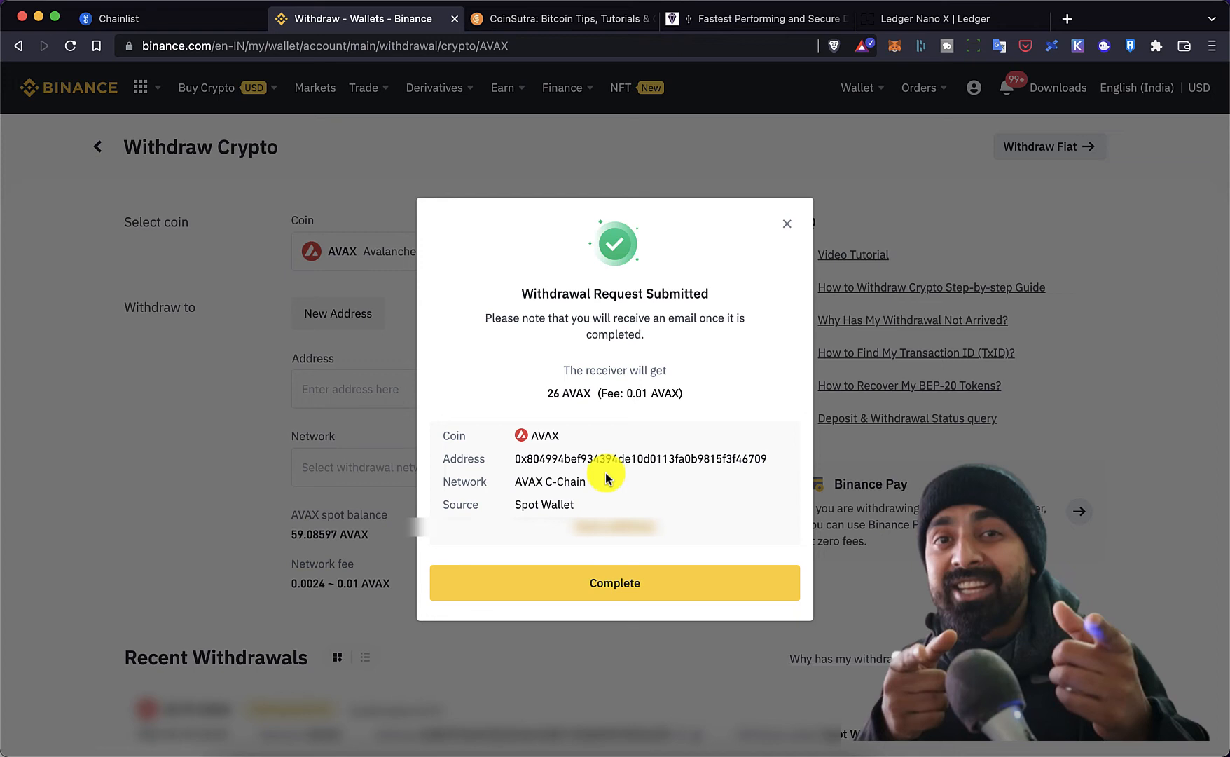
left_click(614, 583)
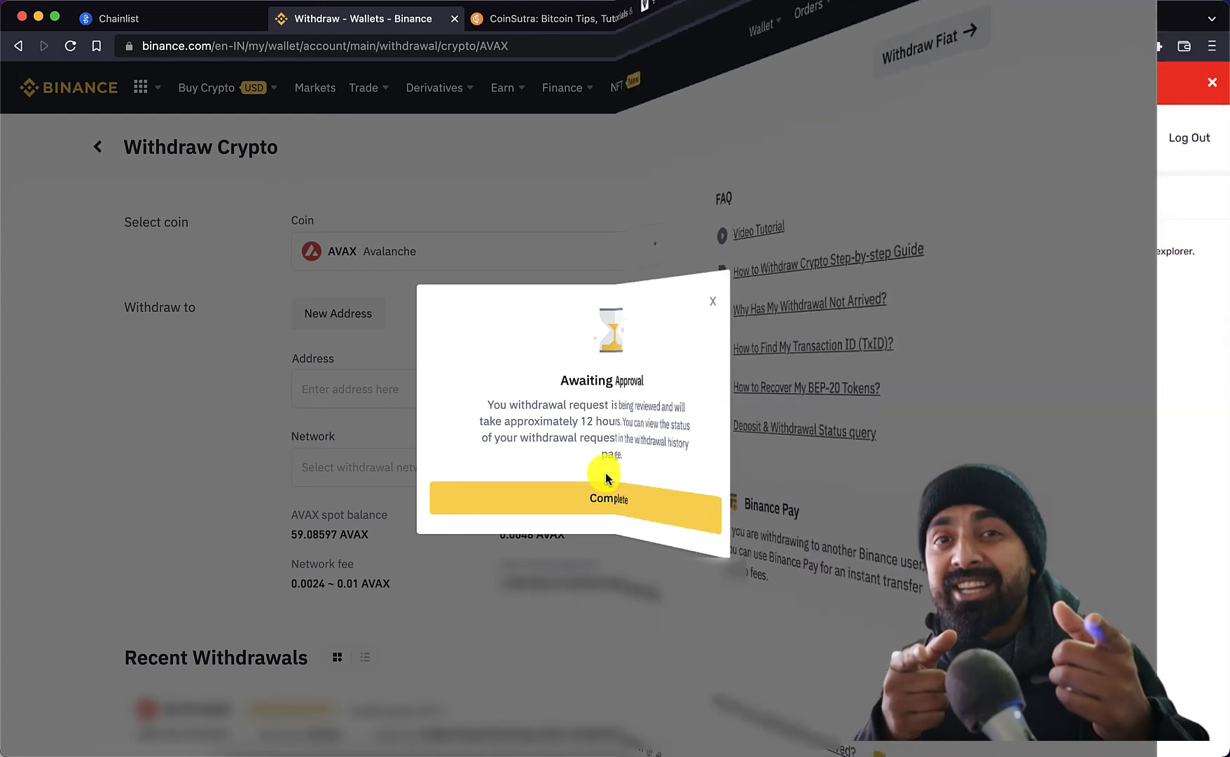
left_click(757, 18)
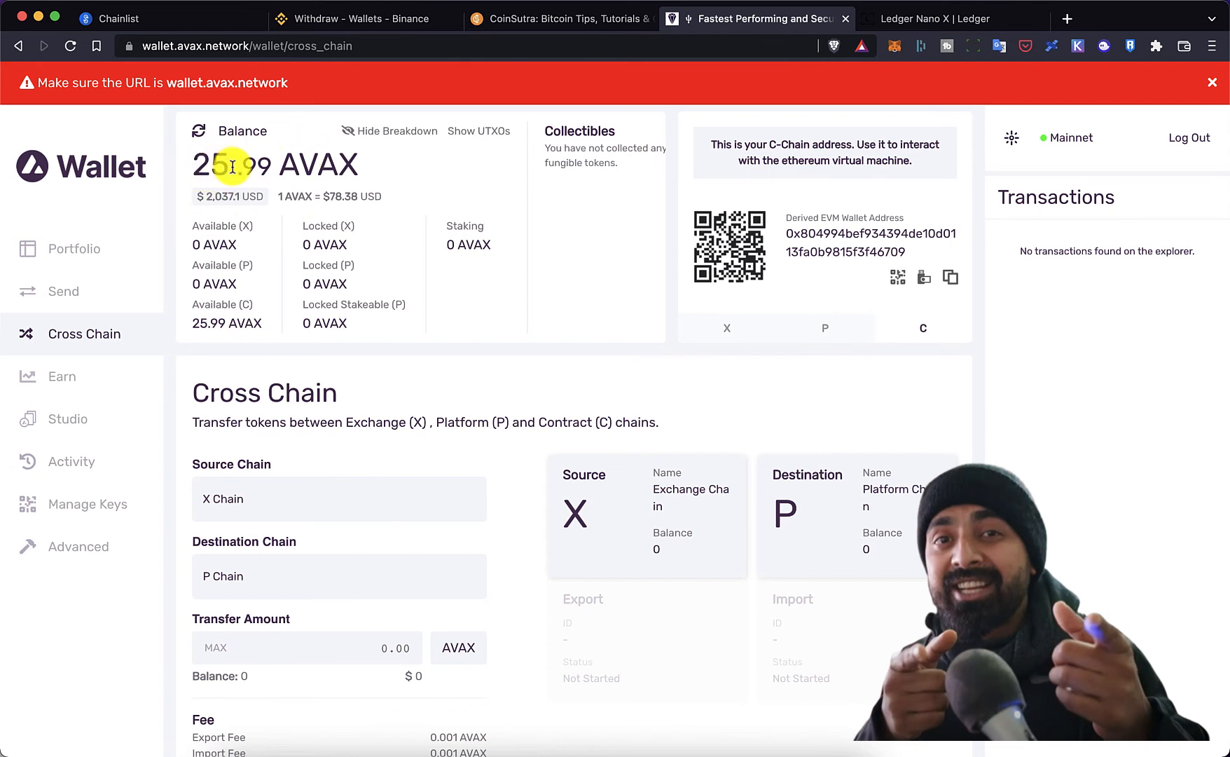
mouse_move(353, 164)
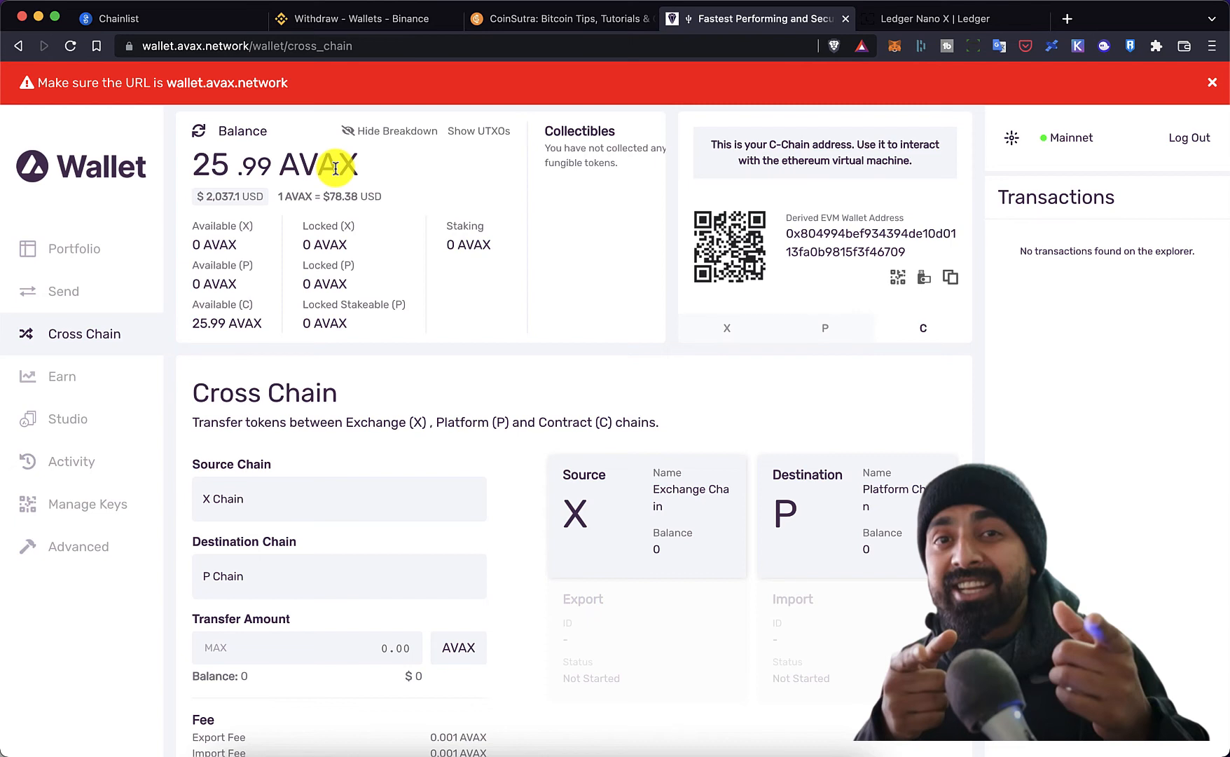
Check that 25.99 AVAX shows as available C-Chain balance in Avalanche Wallet.
left_click(933, 19)
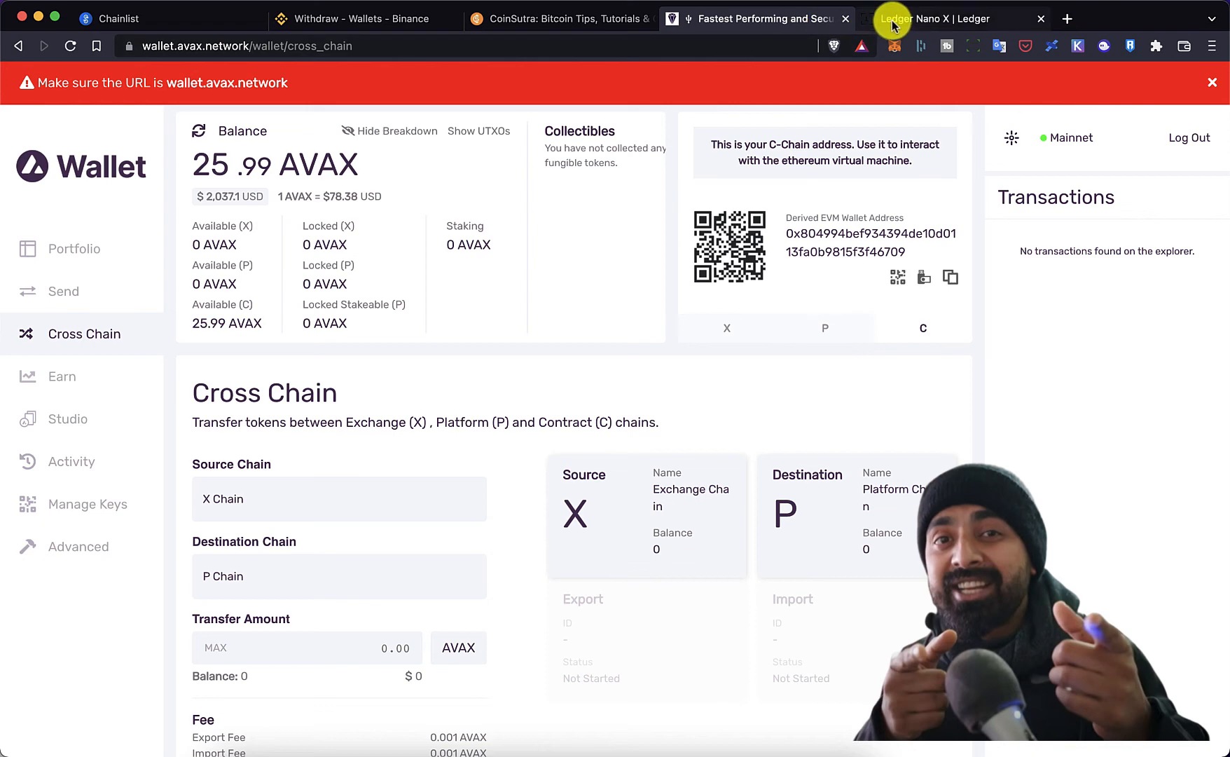
Browse Ledger Shop accessories like Cryptosteel Capsule and Billfodl, then return to Avalanche Wallet.
left_click(942, 18)
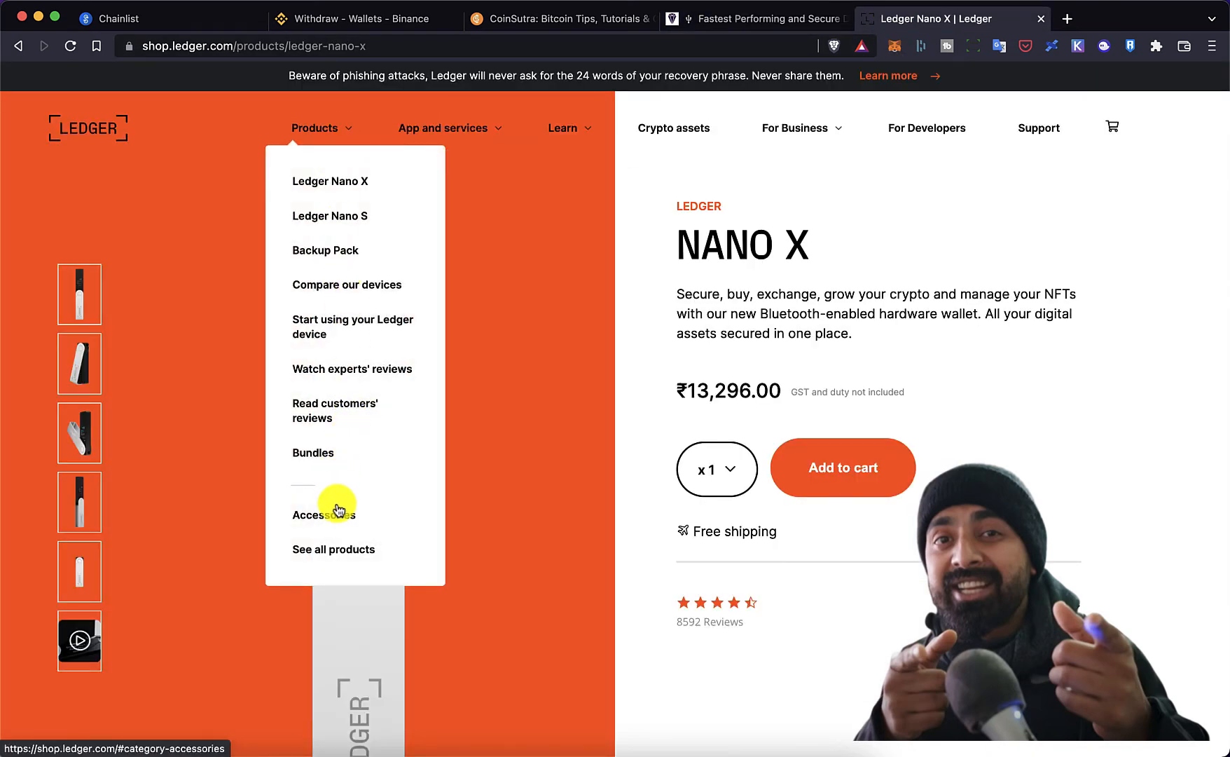
left_click(323, 514)
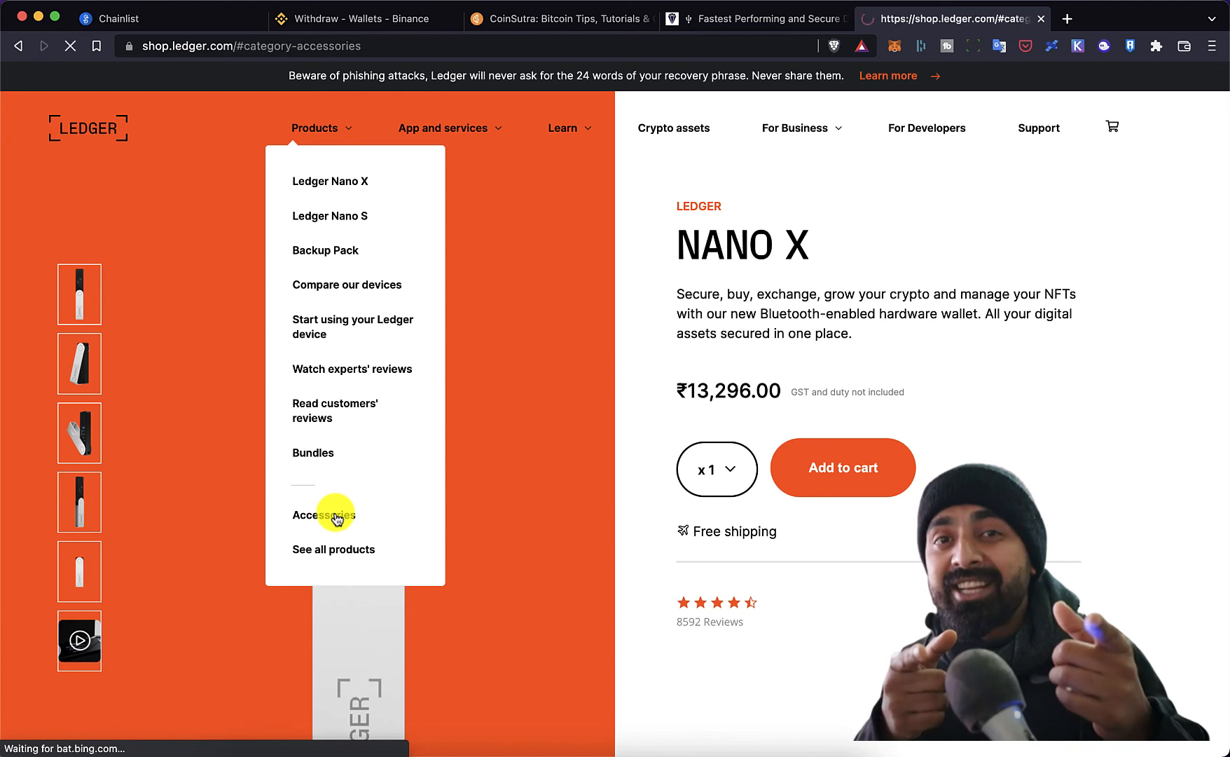
left_click(323, 514)
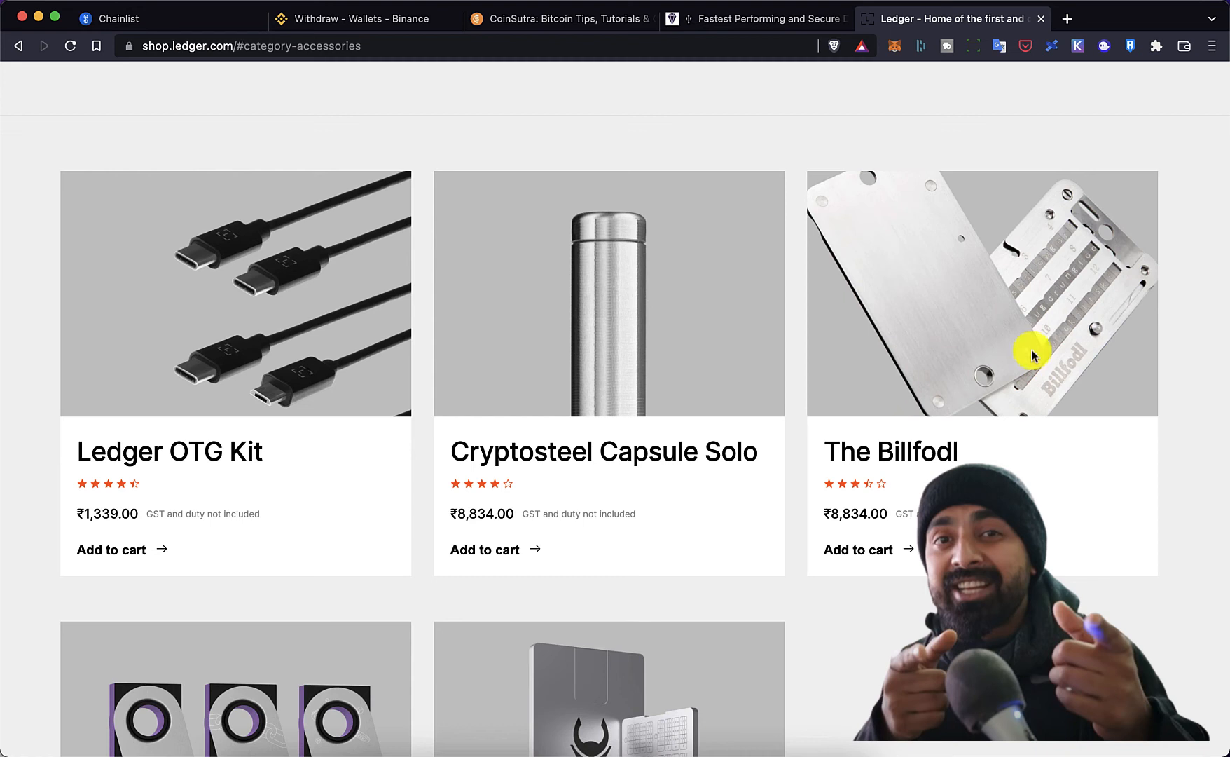
mouse_move(1053, 299)
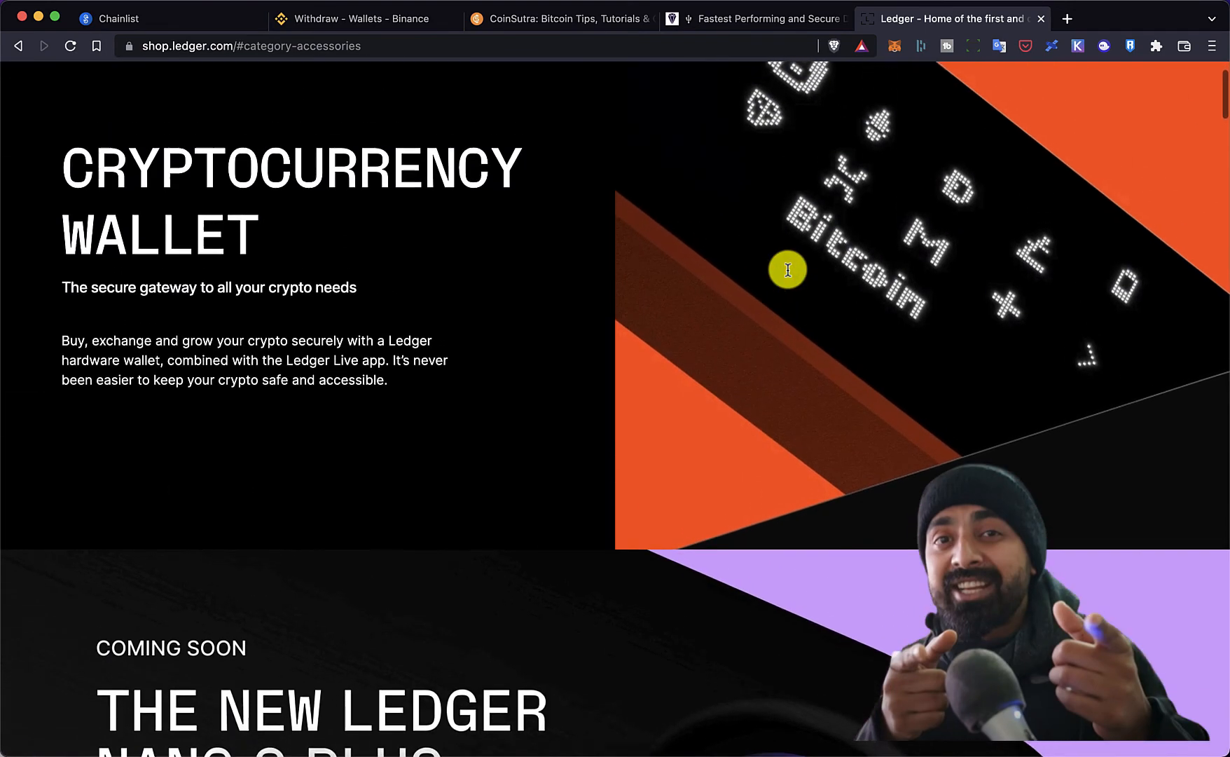
scroll("up", 3)
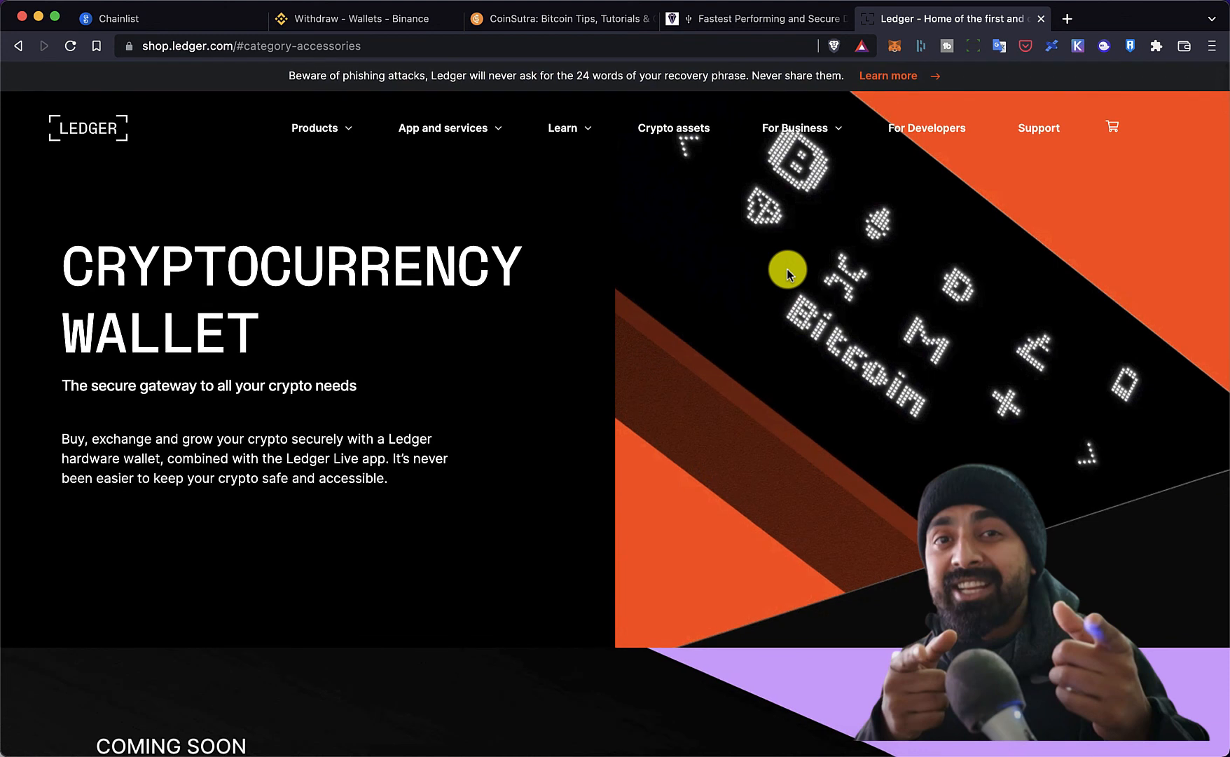
mouse_move(754, 234)
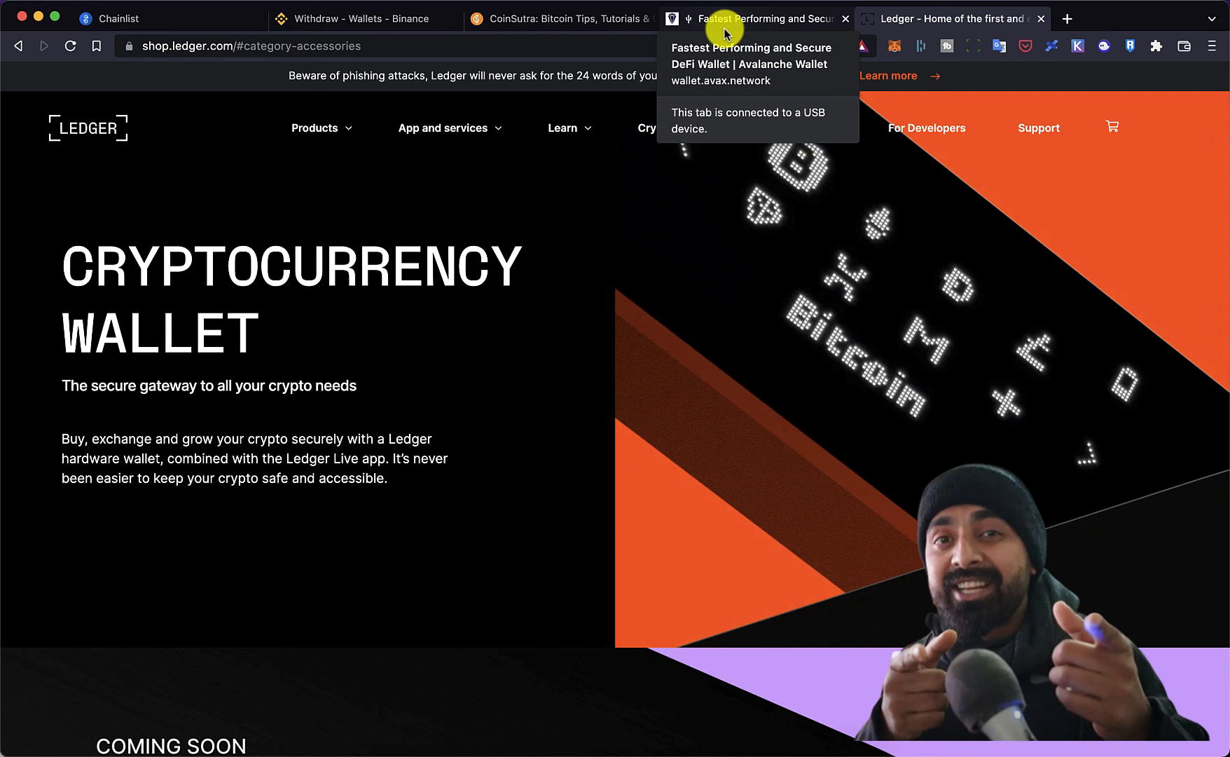
left_click(753, 18)
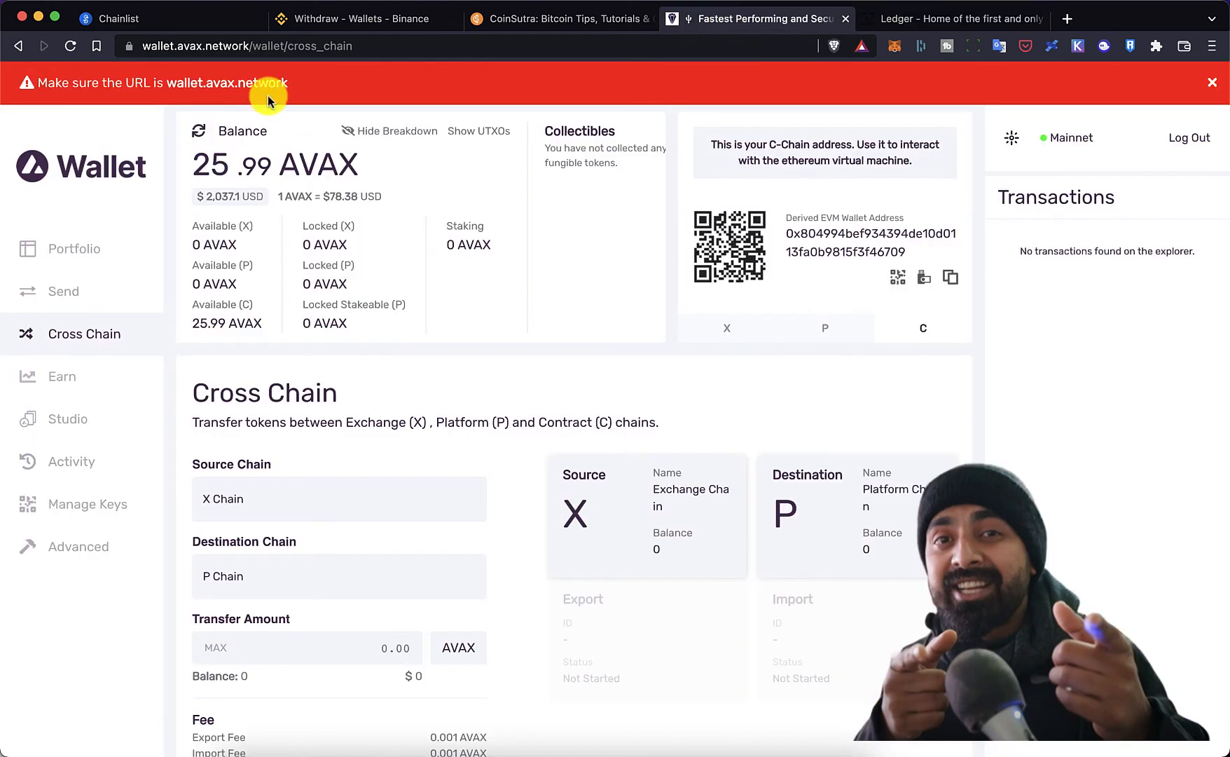
mouse_move(949, 18)
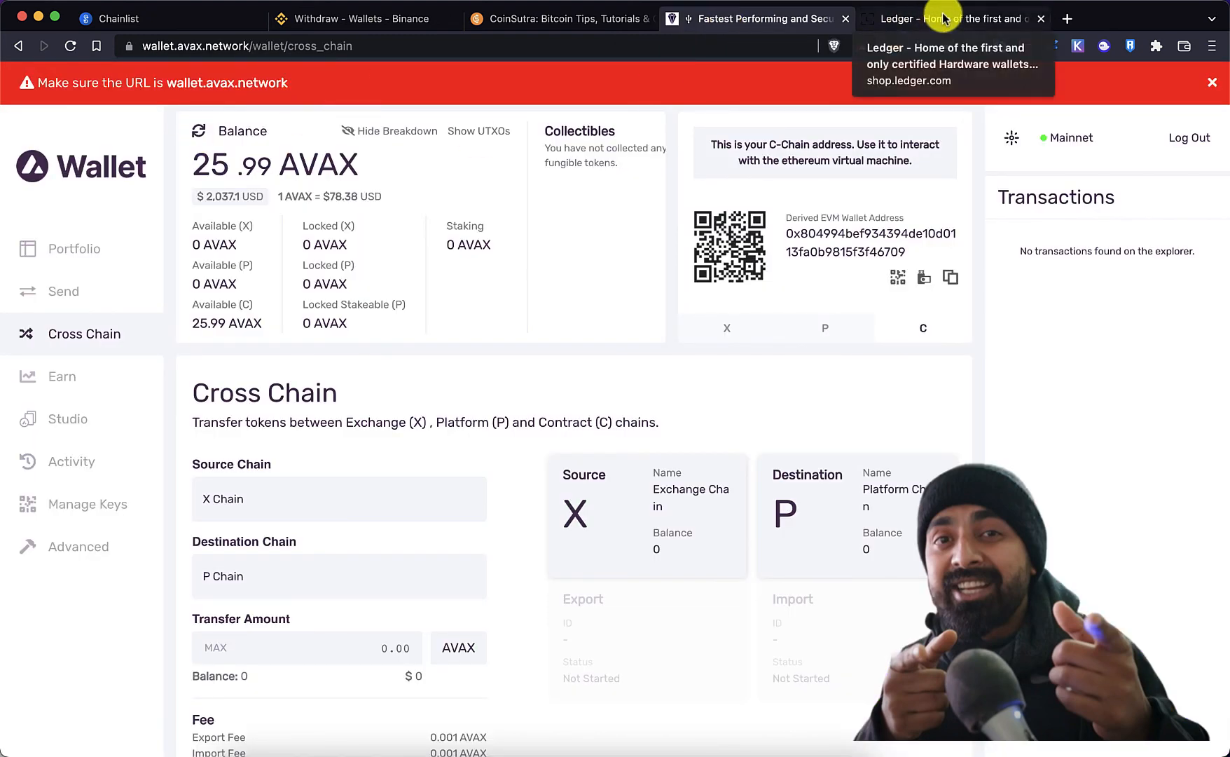